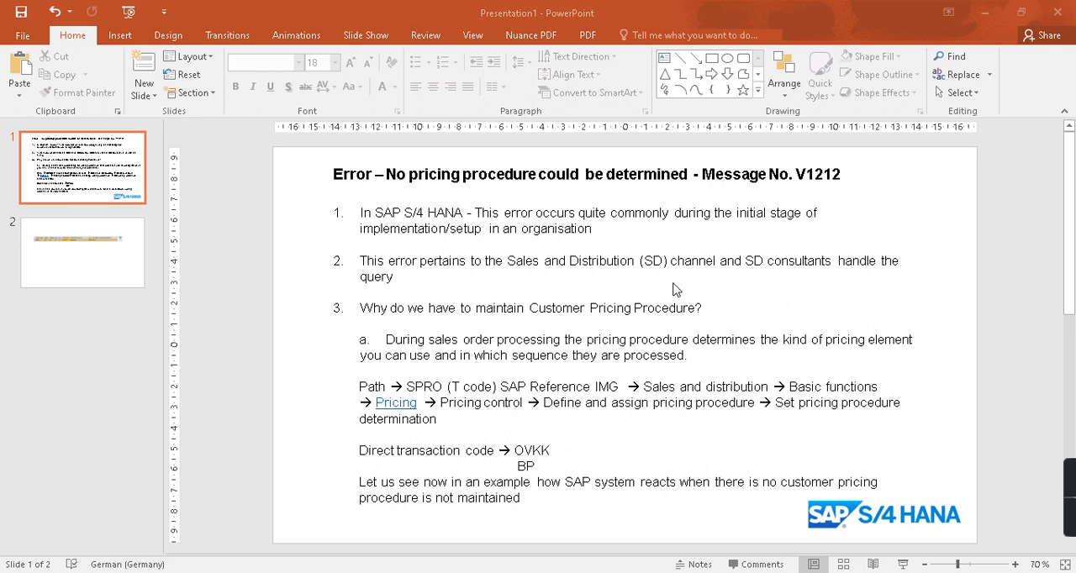
pyautogui.moveTo(371, 393)
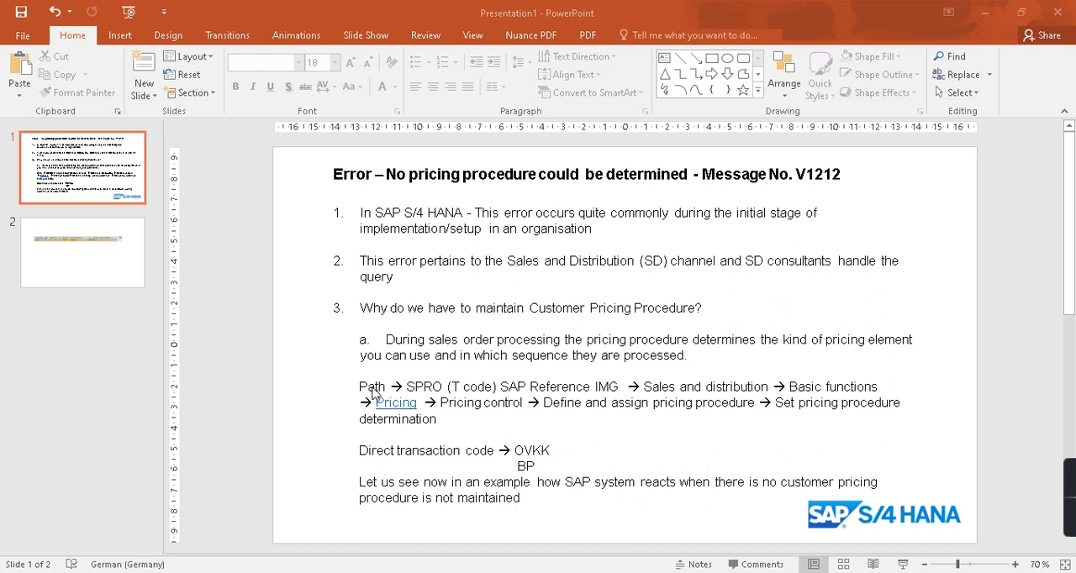
pyautogui.moveTo(423, 406)
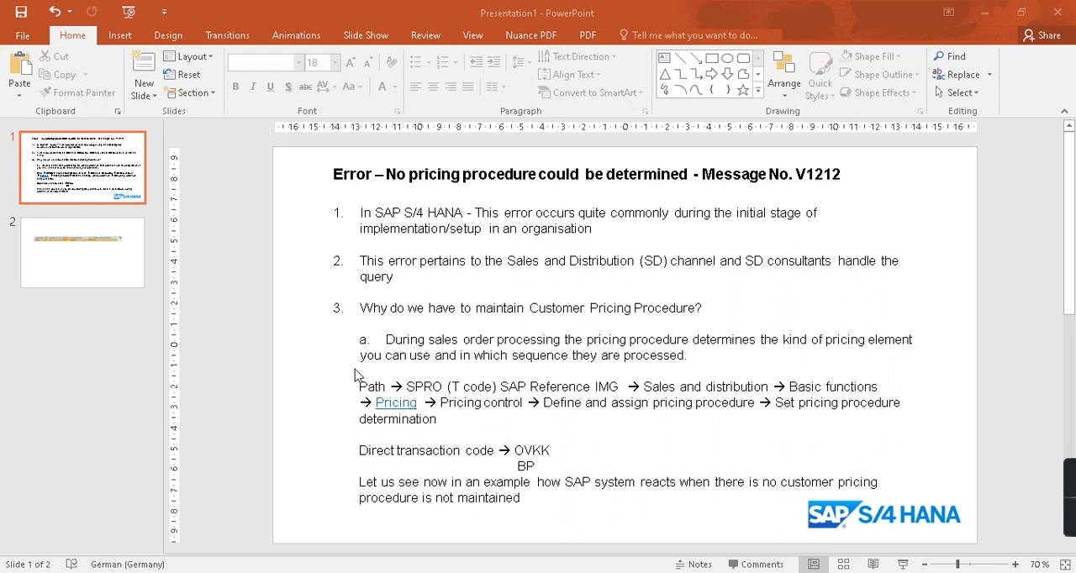
pyautogui.moveTo(472, 410)
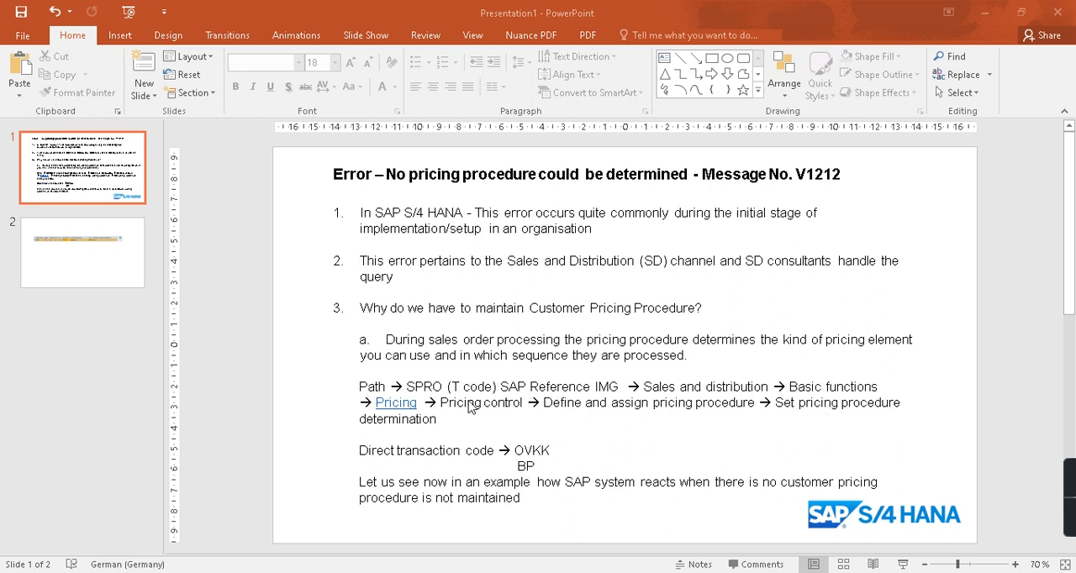
pyautogui.moveTo(433, 465)
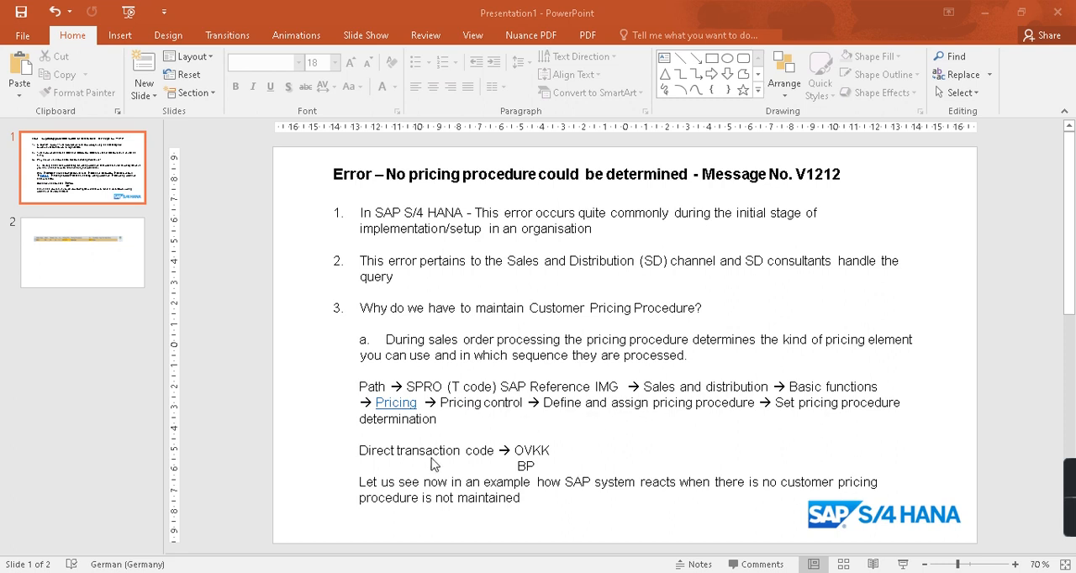
pyautogui.moveTo(537, 467)
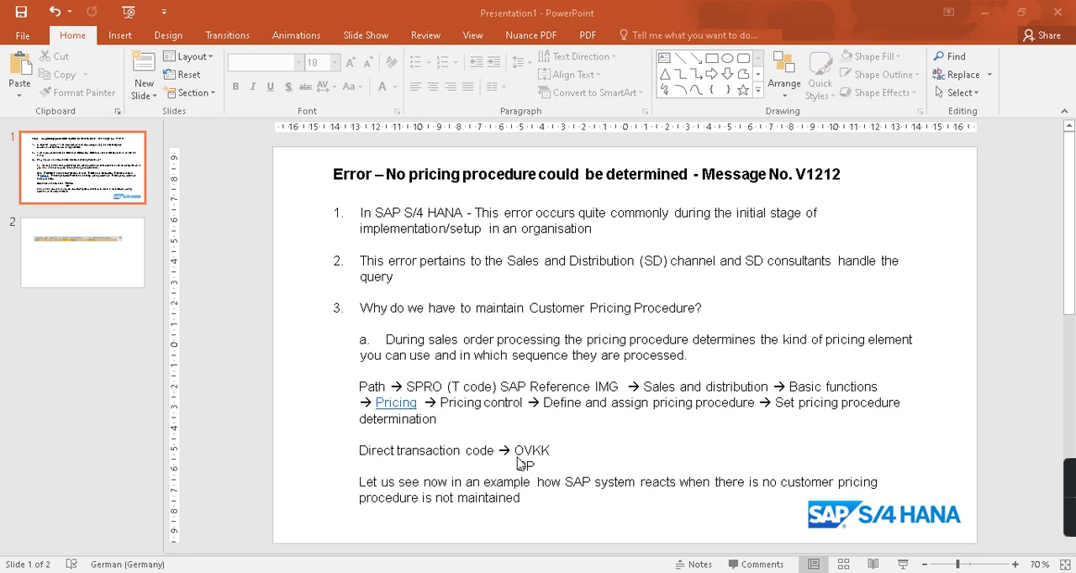
pyautogui.moveTo(525, 470)
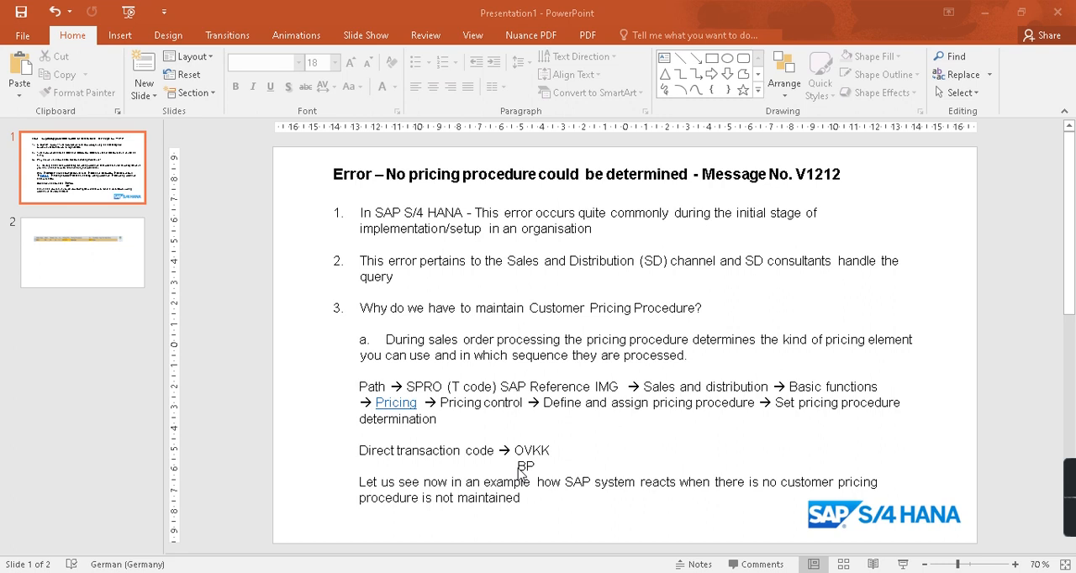
pyautogui.moveTo(509, 511)
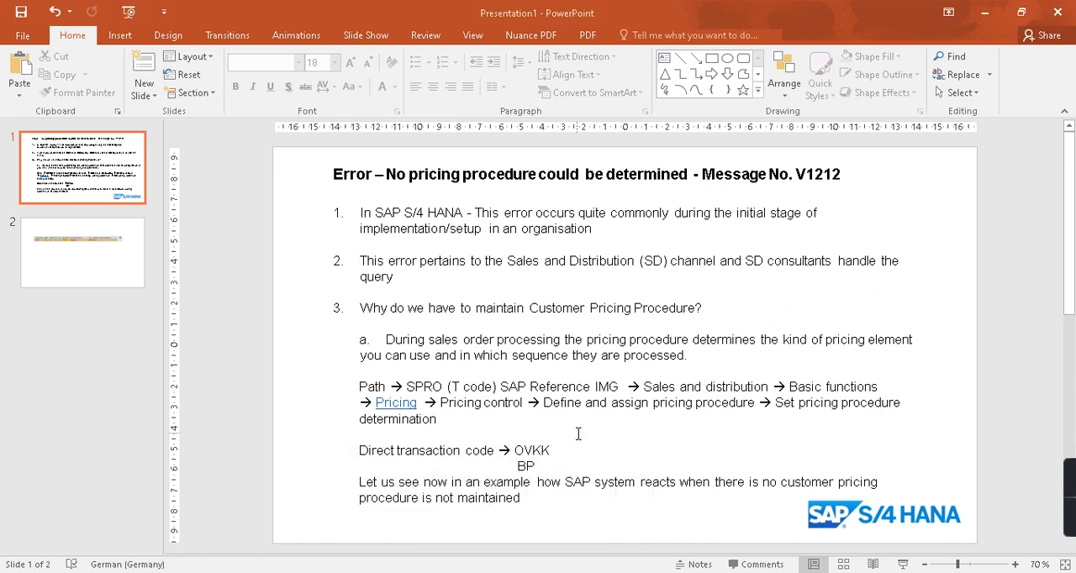
pyautogui.moveTo(525, 498)
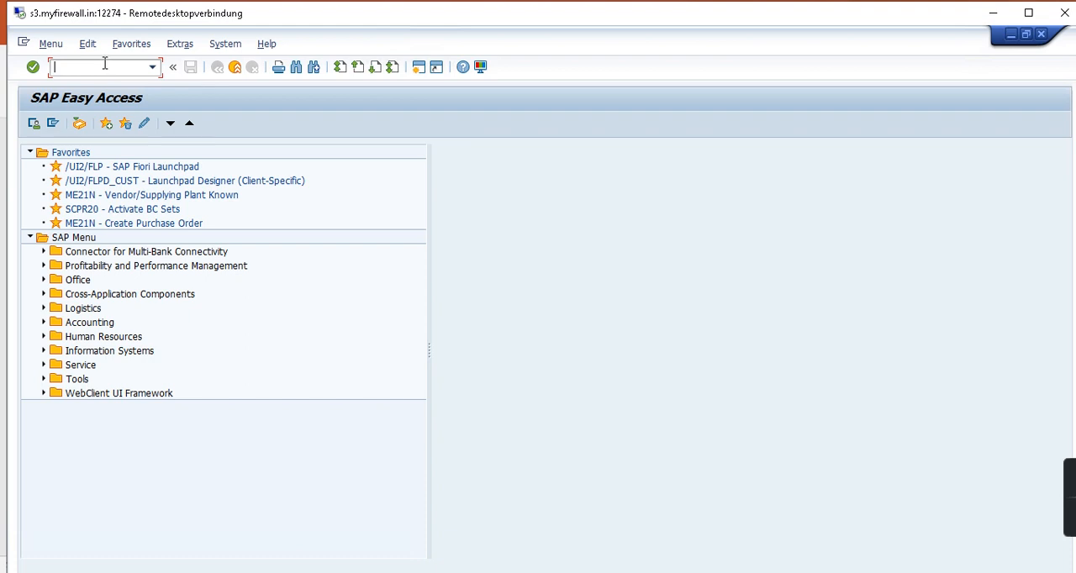
# Start transaction VA01 to reach Create Sales Documents with order type OR for UKP1 / UK / 00
pyautogui.write('va0')
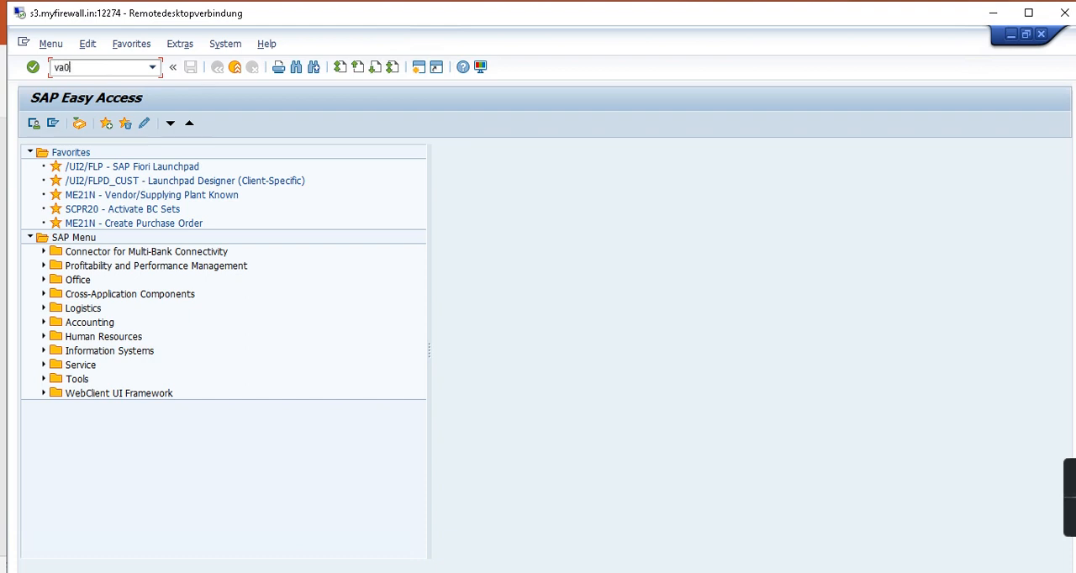
pyautogui.press('Enter')
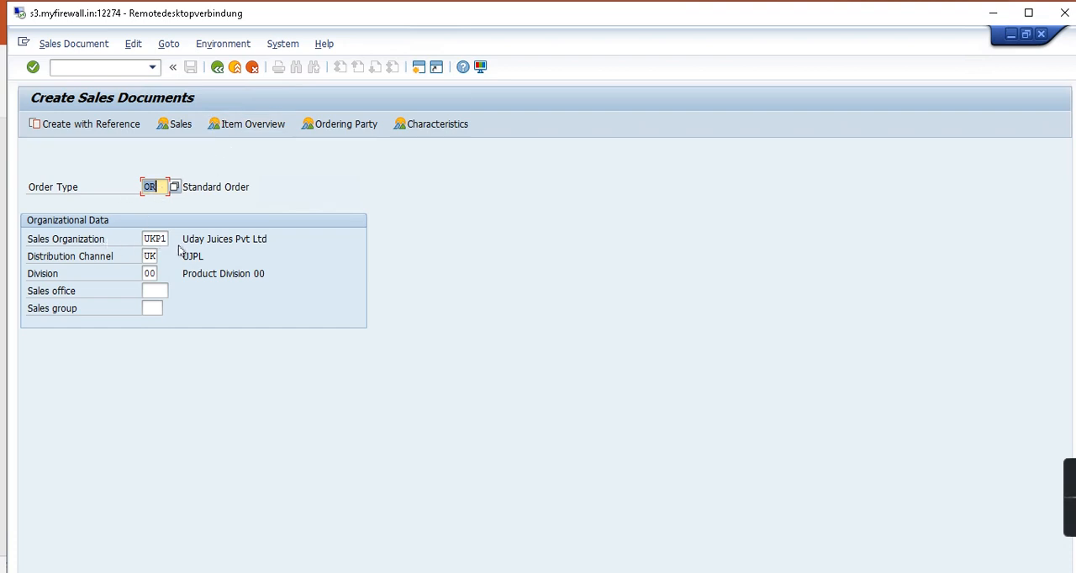
pyautogui.moveTo(90, 261)
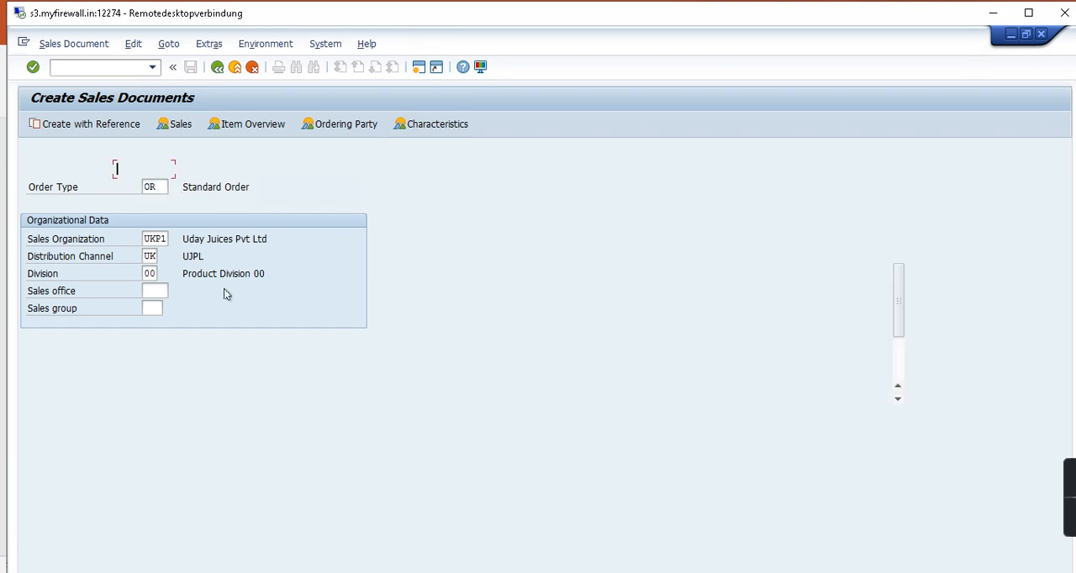
# Enter sold-to party UKP1002 on the standard order overview, which raises error V1212
pyautogui.press('Enter')
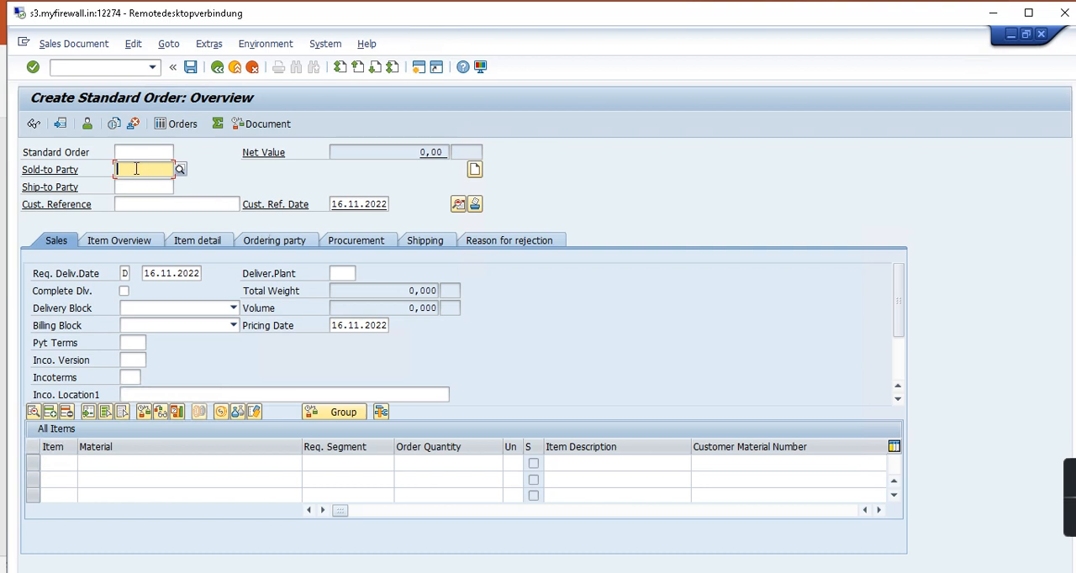
pyautogui.click(143, 169)
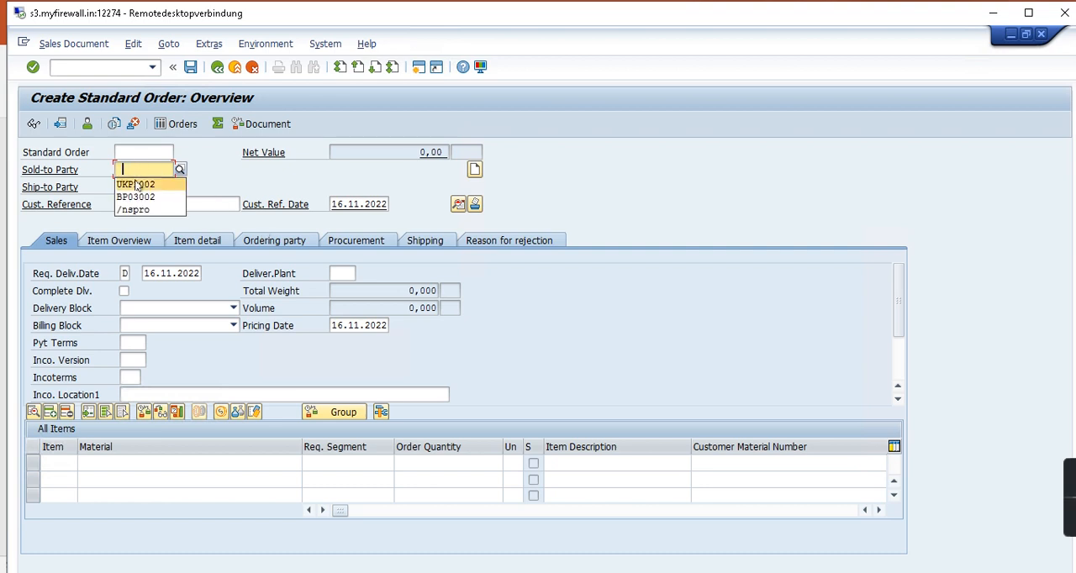
pyautogui.click(136, 184)
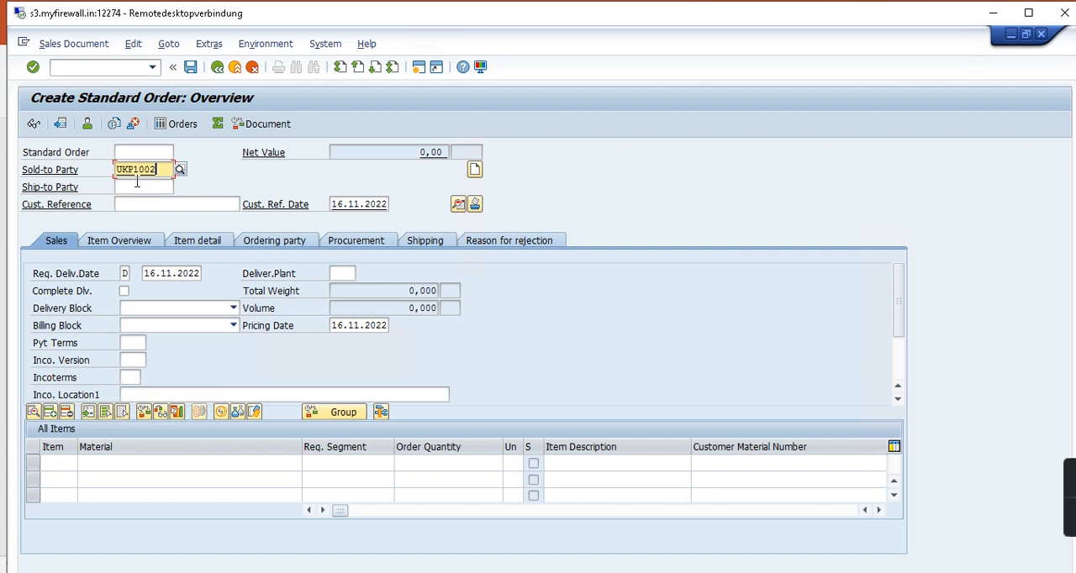
pyautogui.moveTo(149, 188)
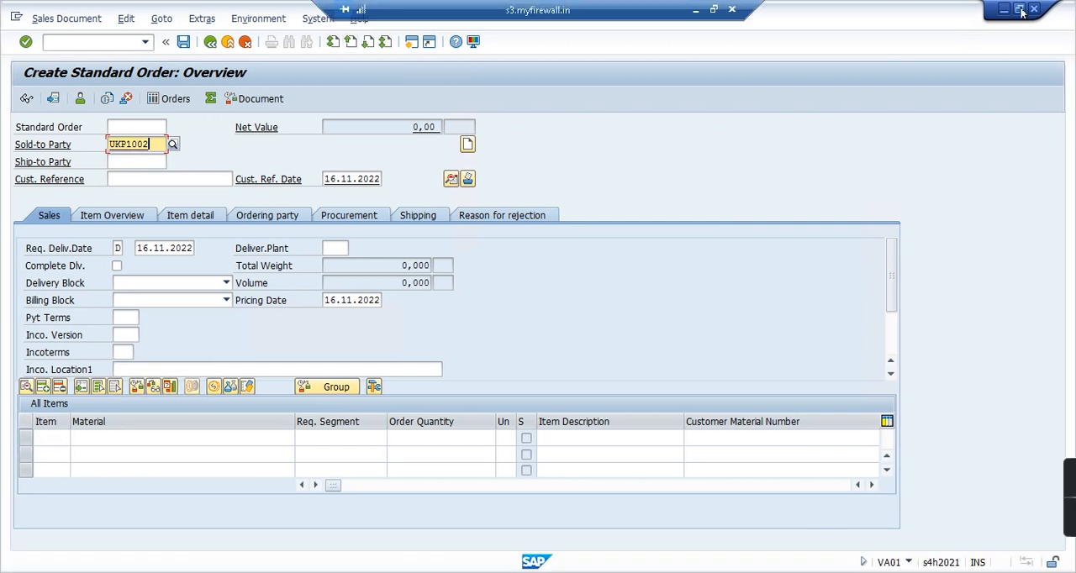
pyautogui.moveTo(663, 69)
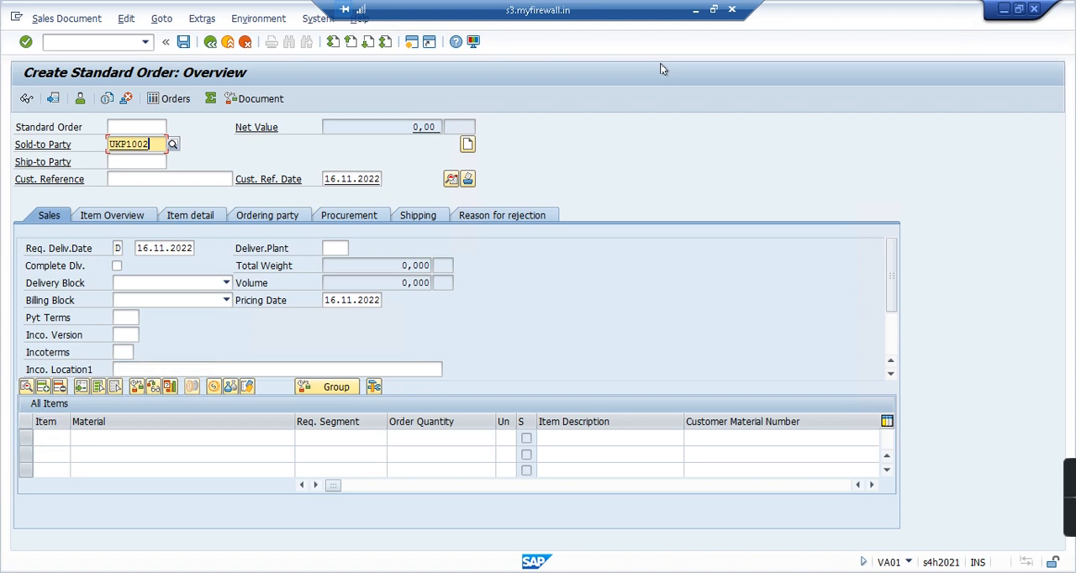
pyautogui.press('Enter')
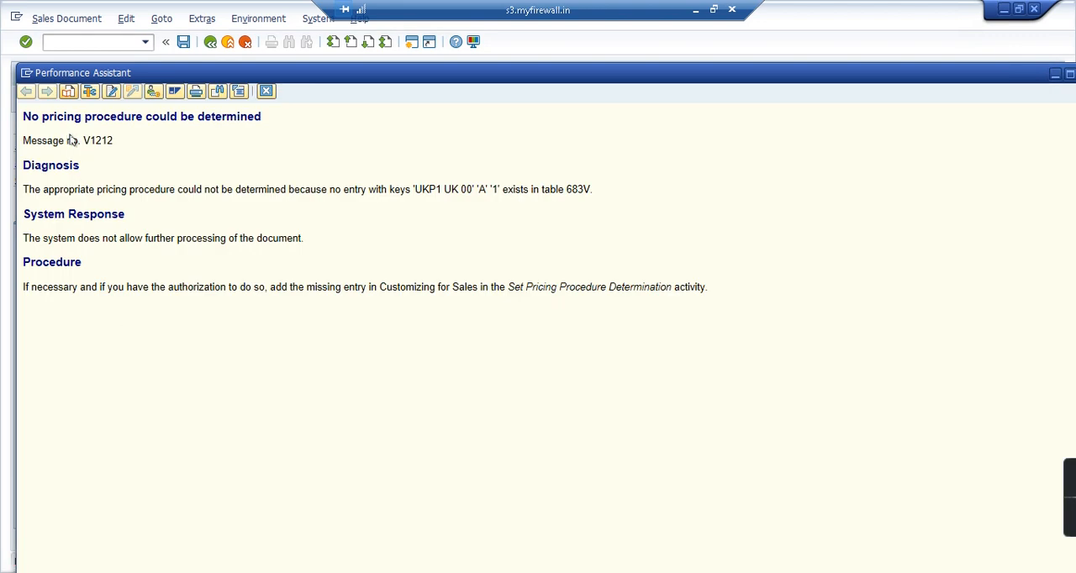
pyautogui.moveTo(91, 141)
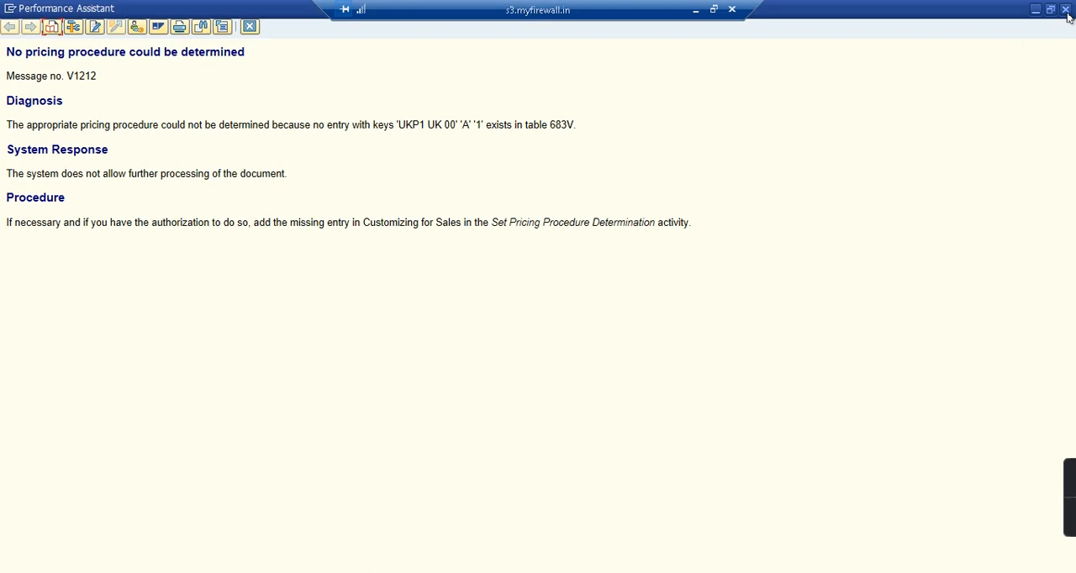
# Dismiss the V1212 explanation and cancel the order, discarding its entries
pyautogui.click(1062, 9)
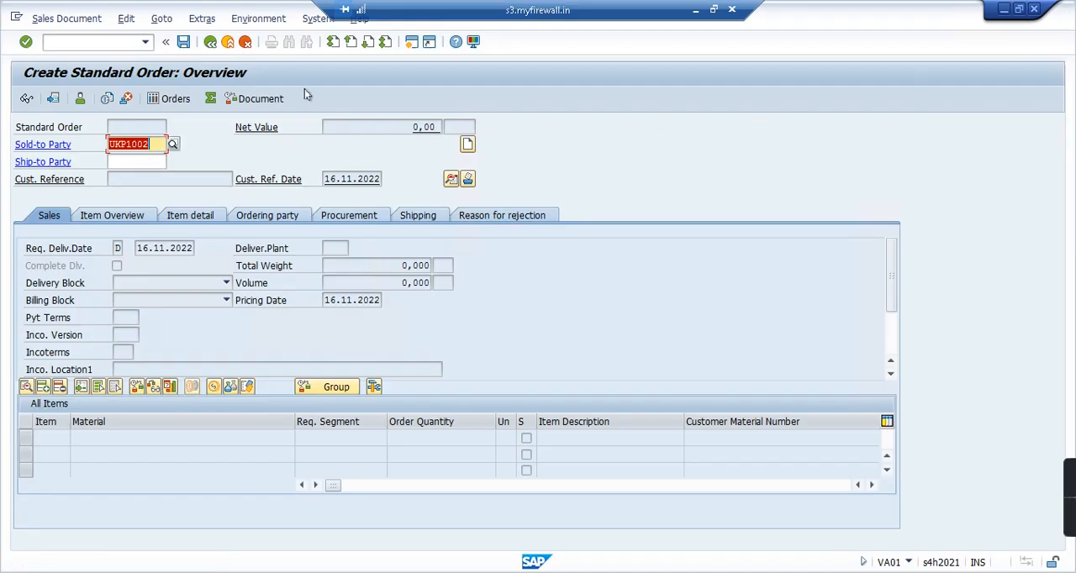
pyautogui.click(246, 42)
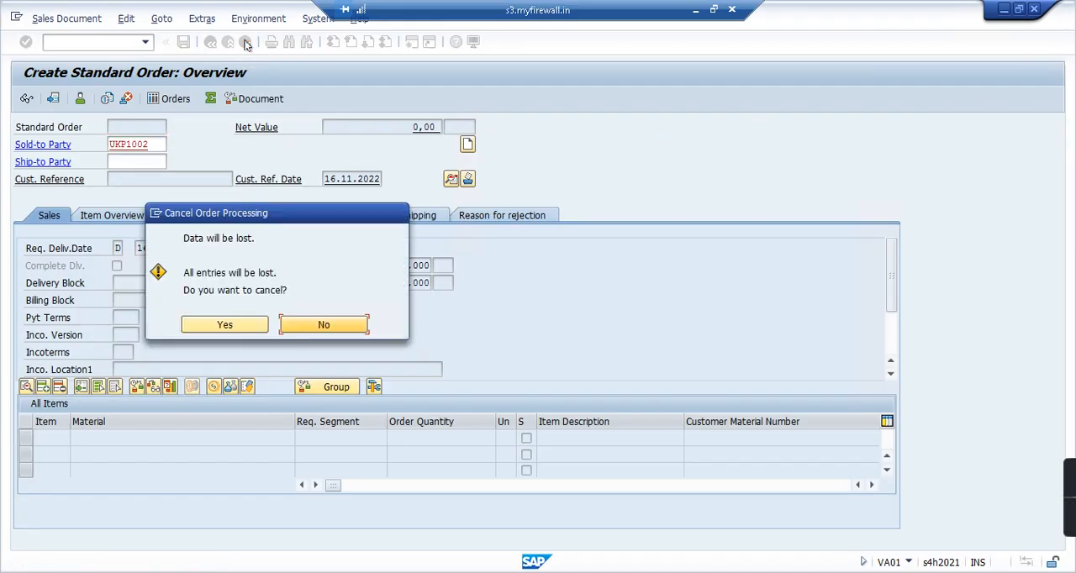
pyautogui.moveTo(224, 324)
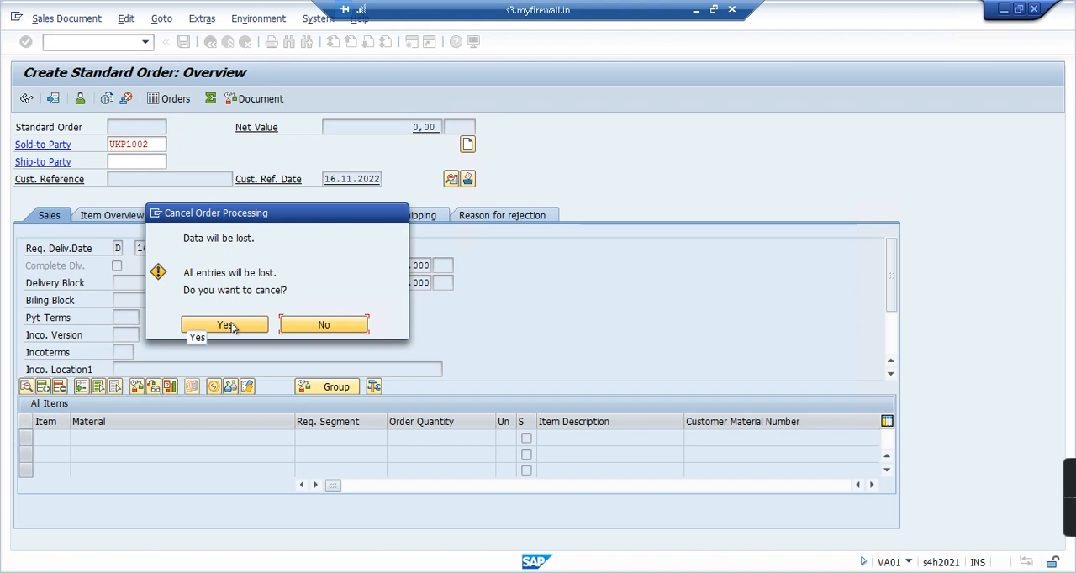
pyautogui.click(224, 325)
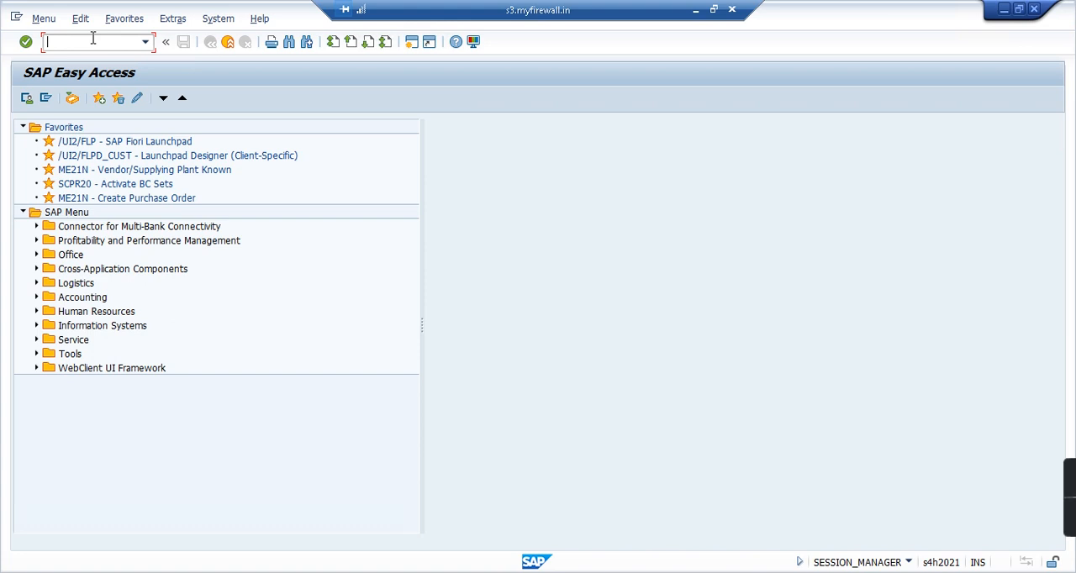
# Start transaction OVKK to reach the pricing procedure determination table
pyautogui.write('ovkk')
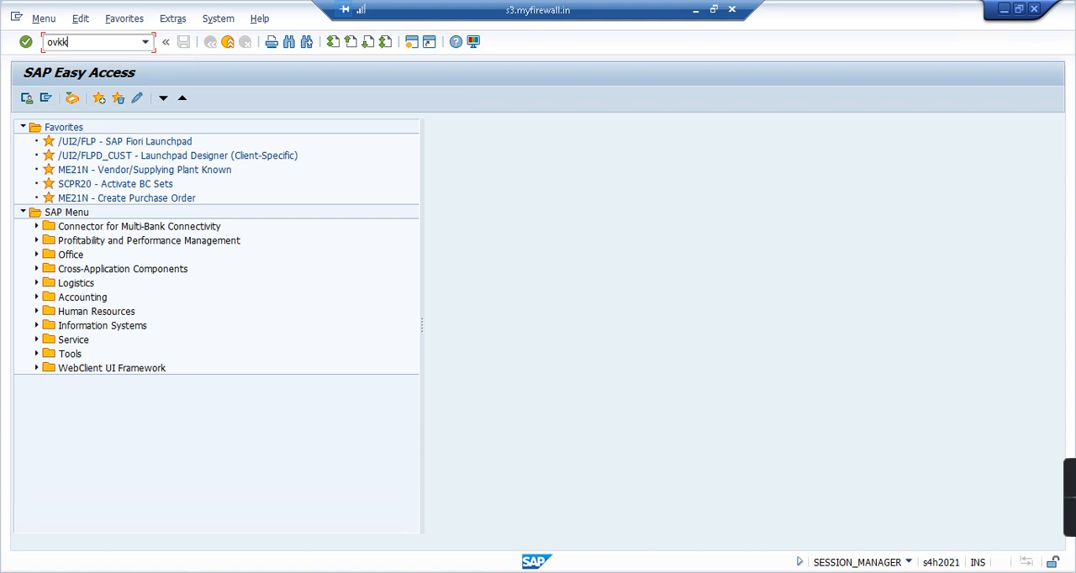
pyautogui.press('Enter')
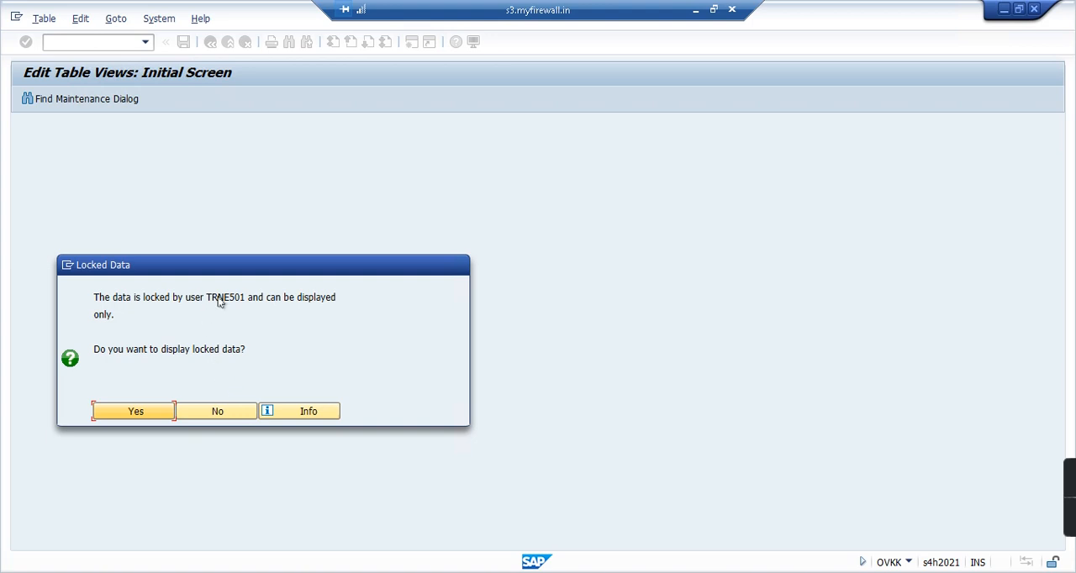
pyautogui.moveTo(225, 411)
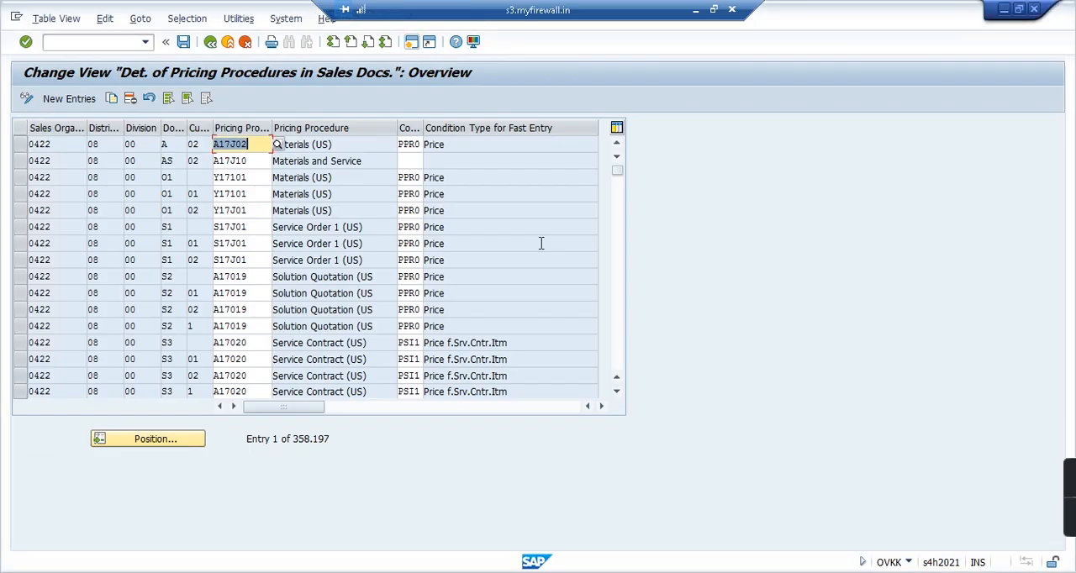
pyautogui.moveTo(897, 559)
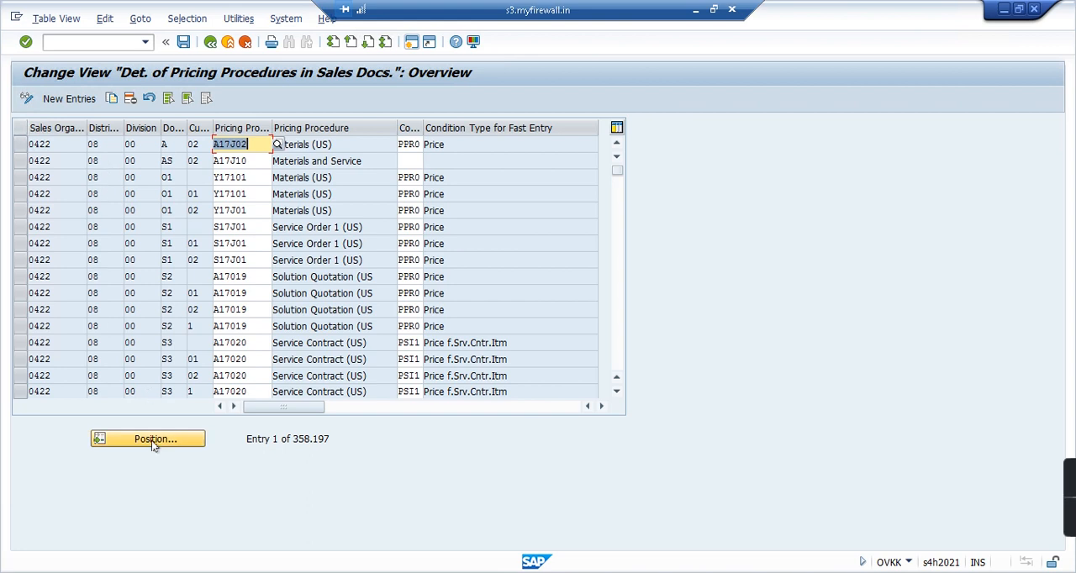
# Position the determination list at sales organisation UKP1, entry 338,672 of 358,197
pyautogui.click(155, 439)
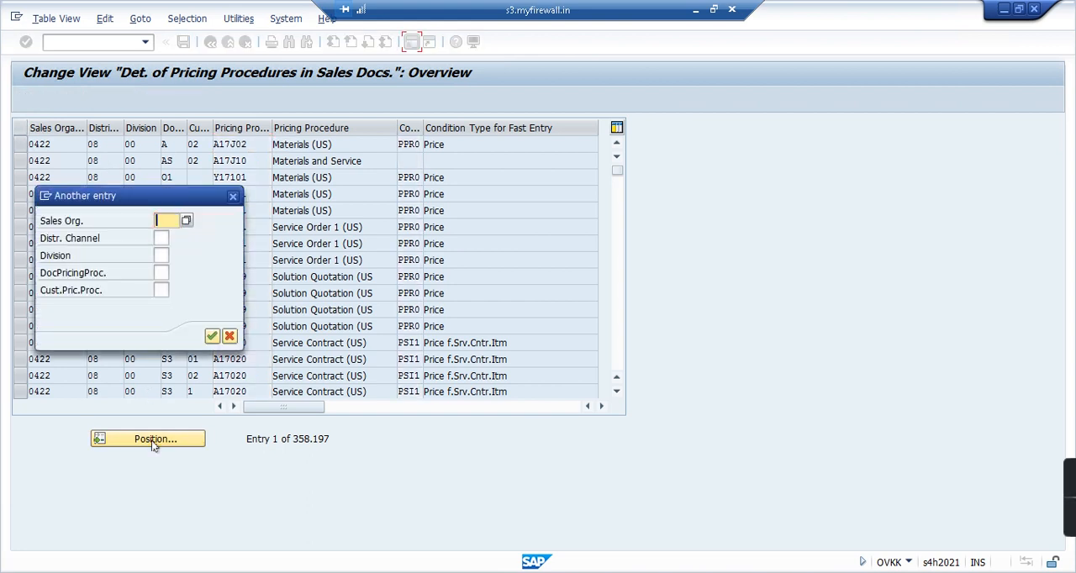
pyautogui.write('uk')
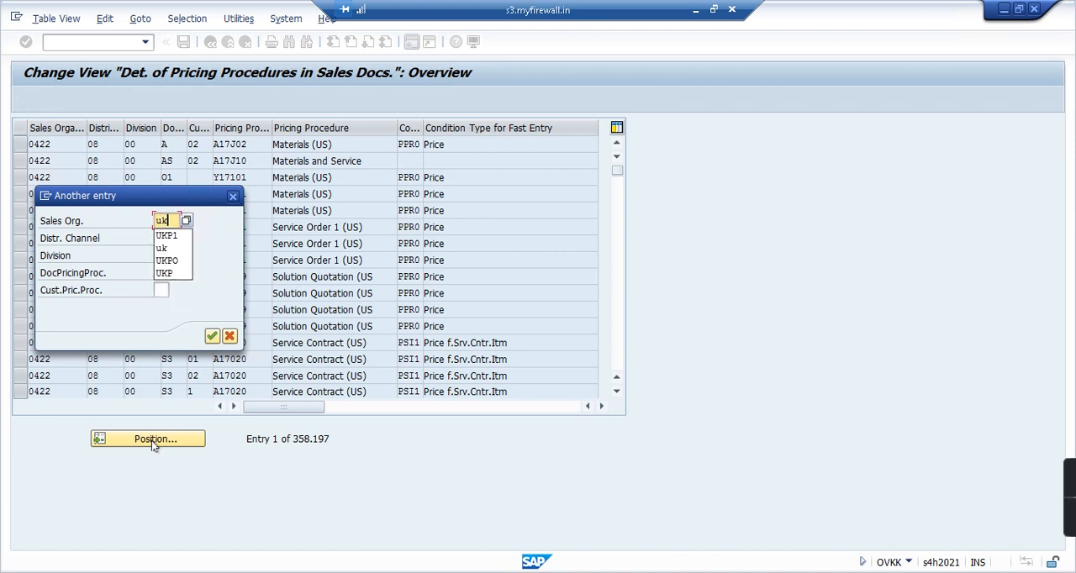
pyautogui.click(212, 336)
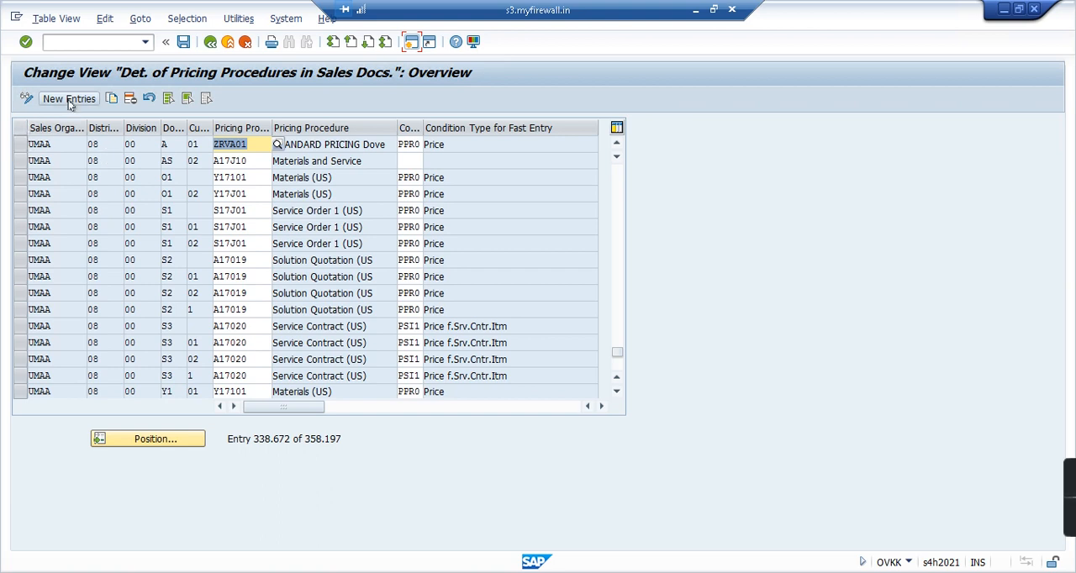
pyautogui.moveTo(69, 107)
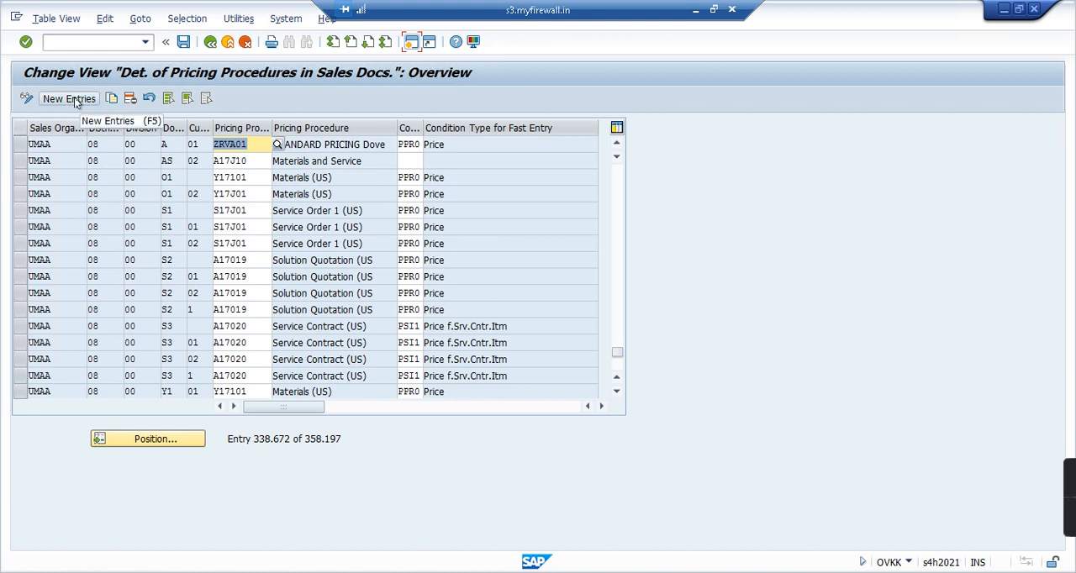
# Add a new determination entry with sales org UKP1, distribution channel UK and division 00
pyautogui.click(66, 99)
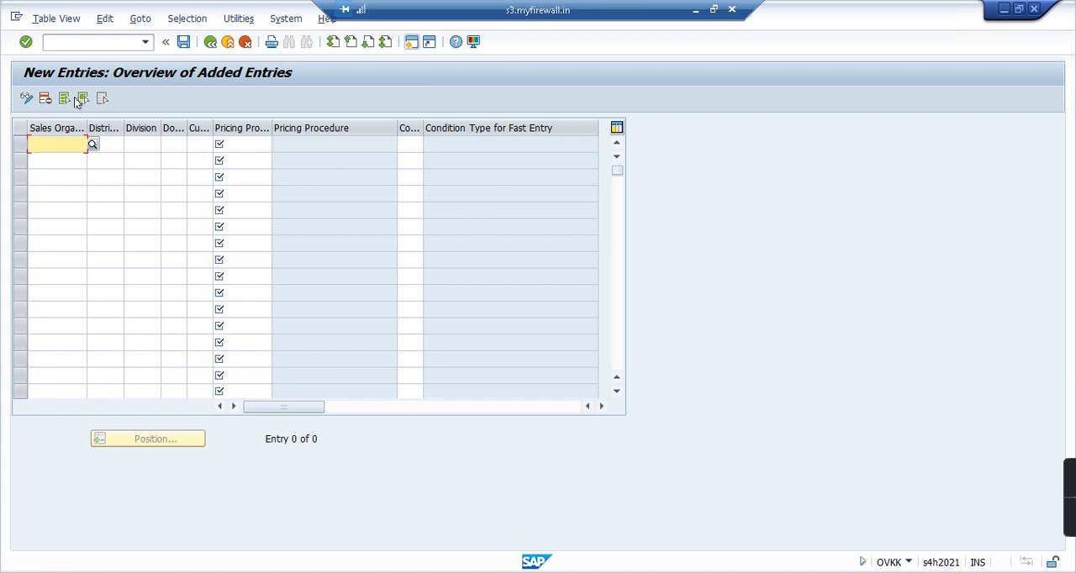
pyautogui.write('ukp1')
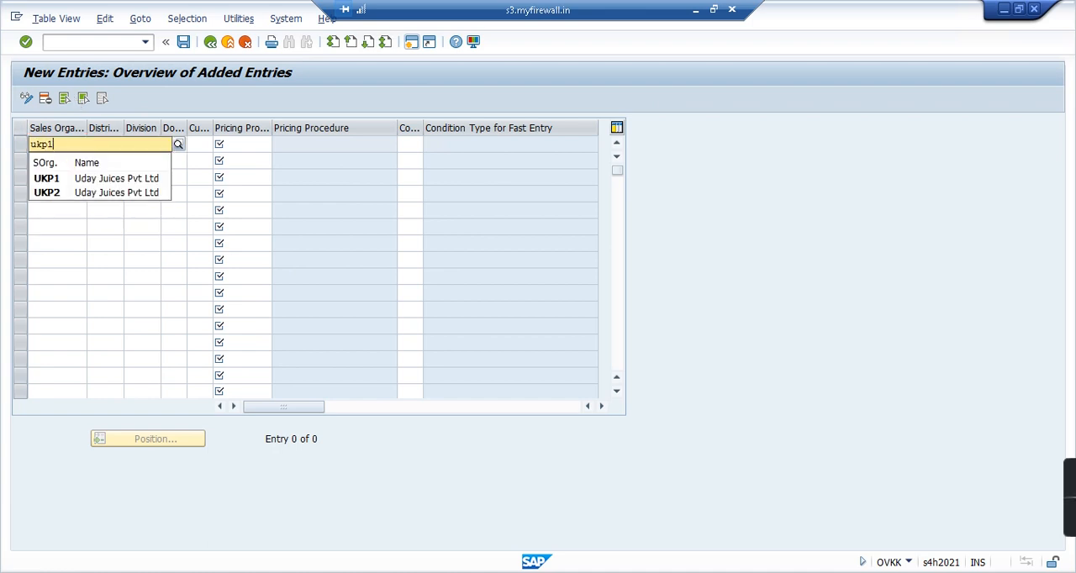
pyautogui.click(46, 178)
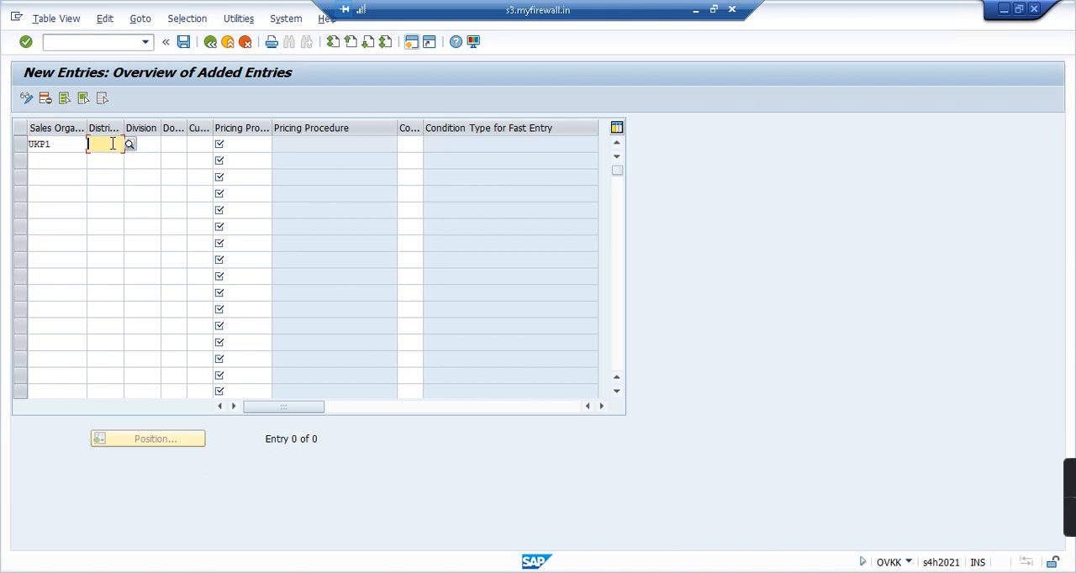
pyautogui.write('uk')
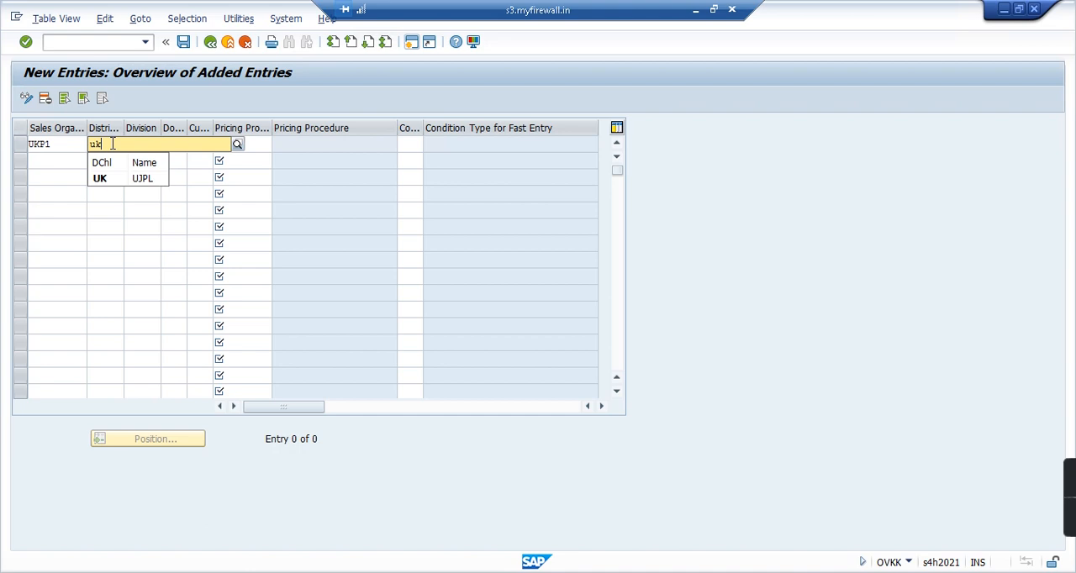
pyautogui.click(99, 179)
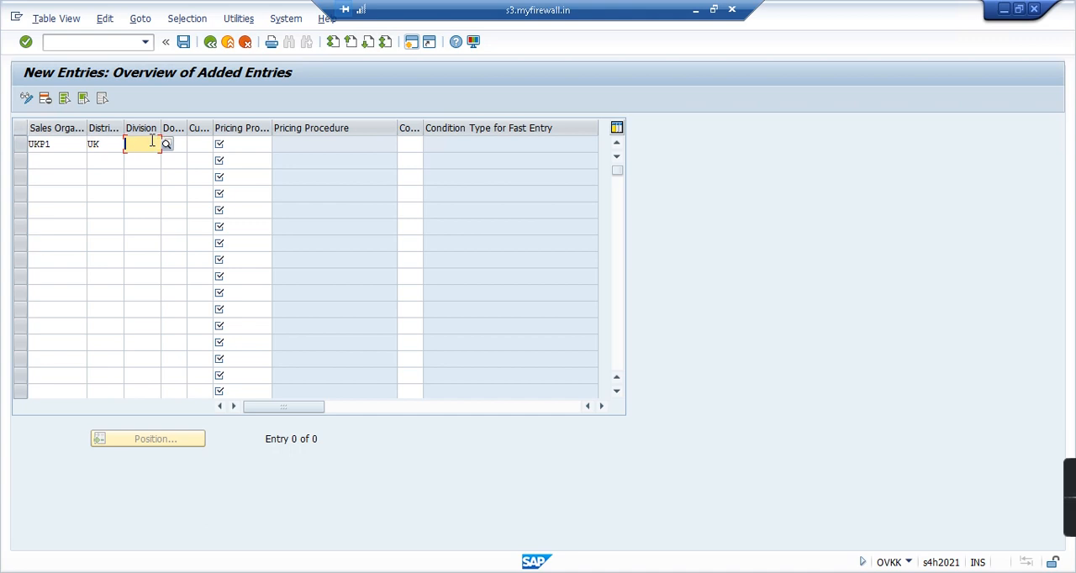
pyautogui.write('00')
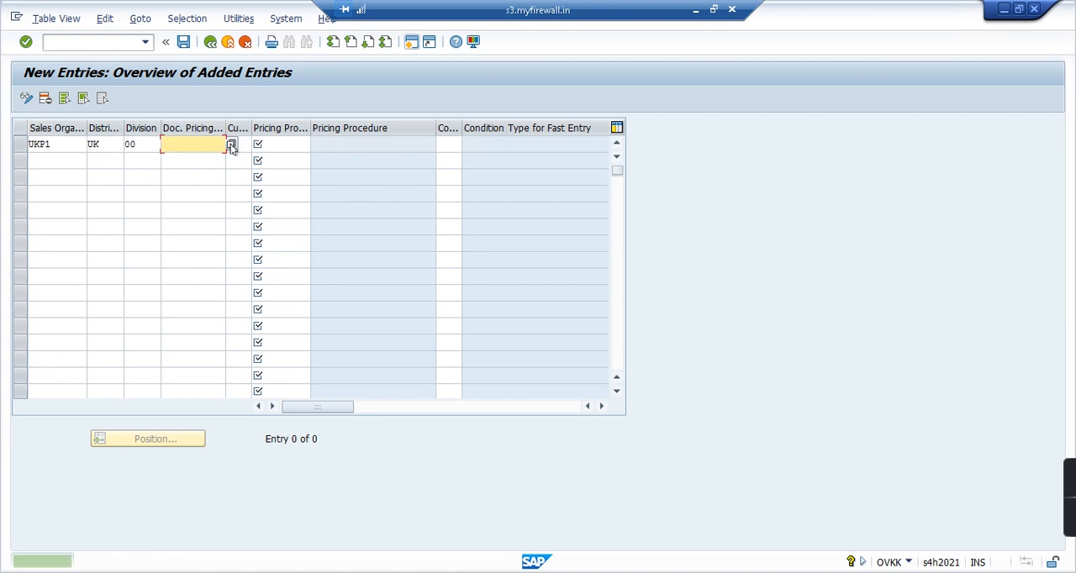
# Set document pricing procedure A, customer pricing procedure 1 and pricing procedure A17C10 (Materials)
pyautogui.click(232, 143)
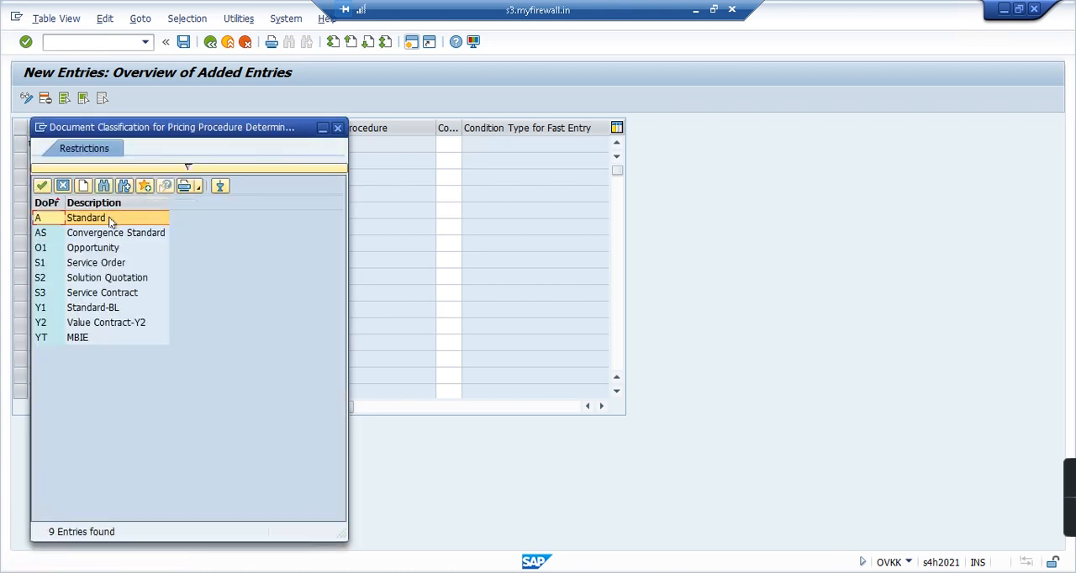
pyautogui.doubleClick(86, 217)
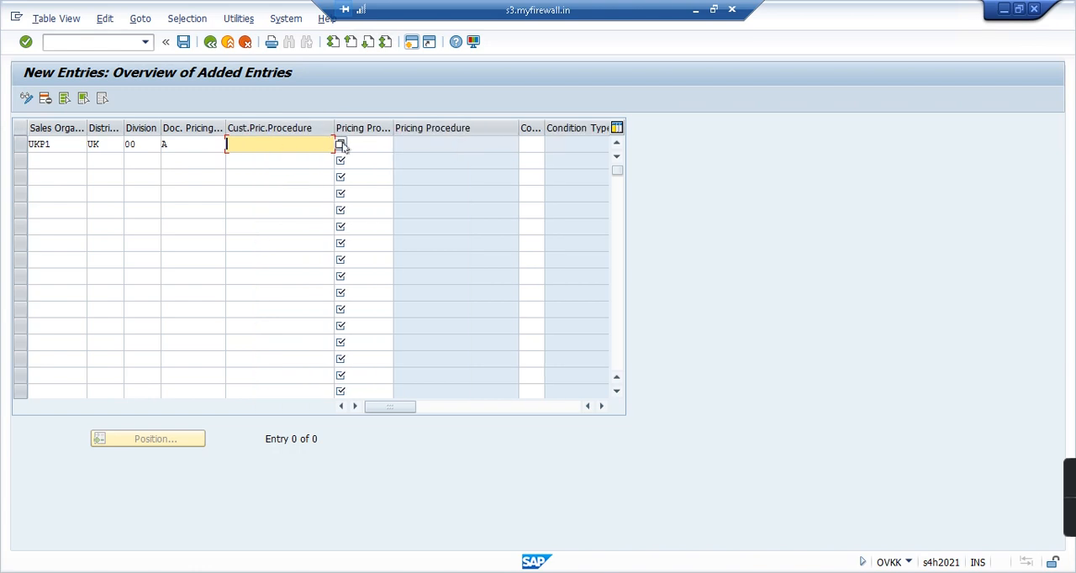
pyautogui.click(340, 144)
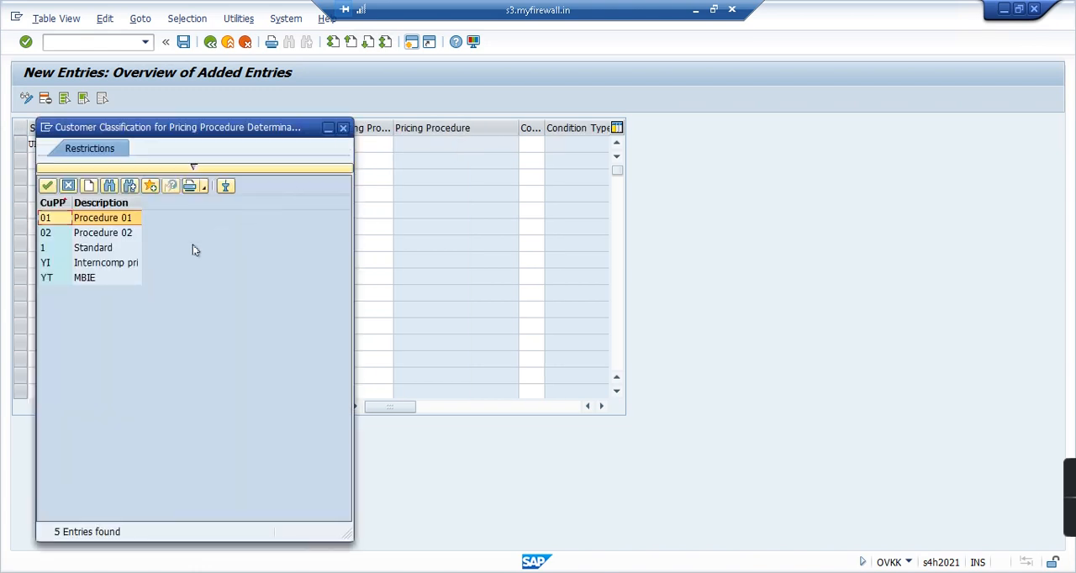
pyautogui.moveTo(68, 248)
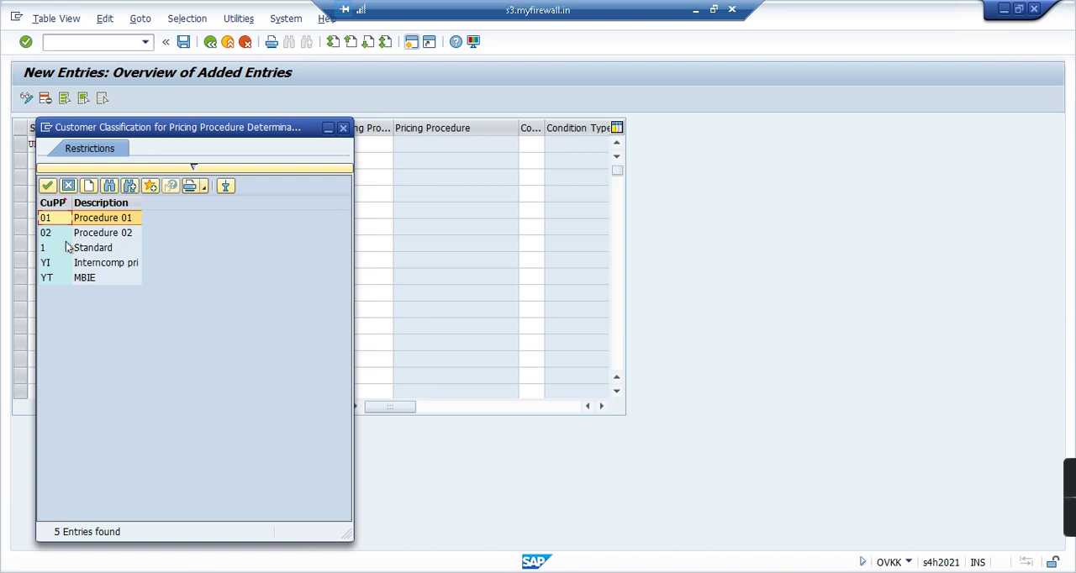
pyautogui.moveTo(93, 262)
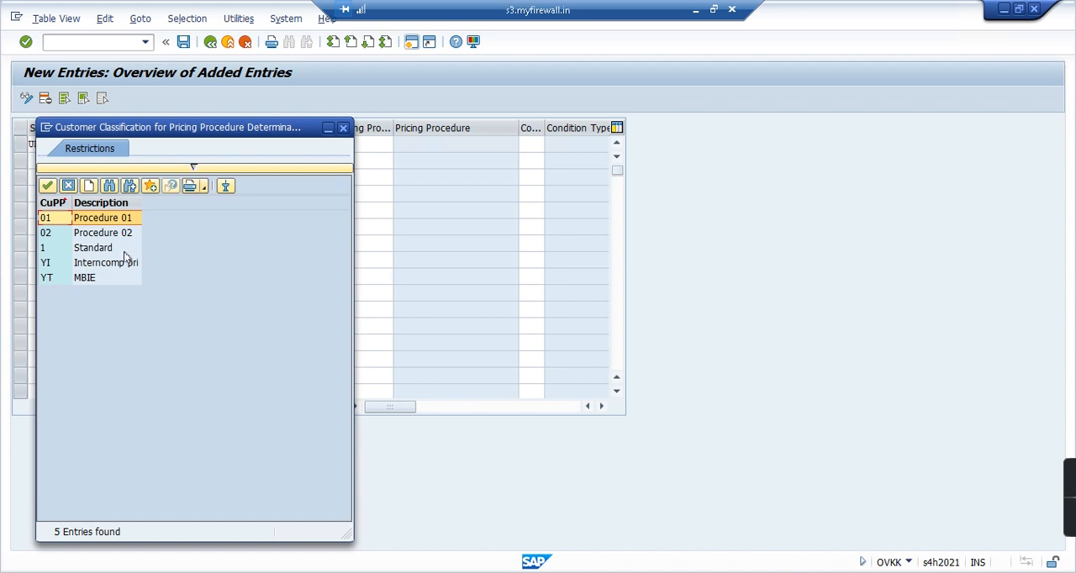
pyautogui.moveTo(107, 252)
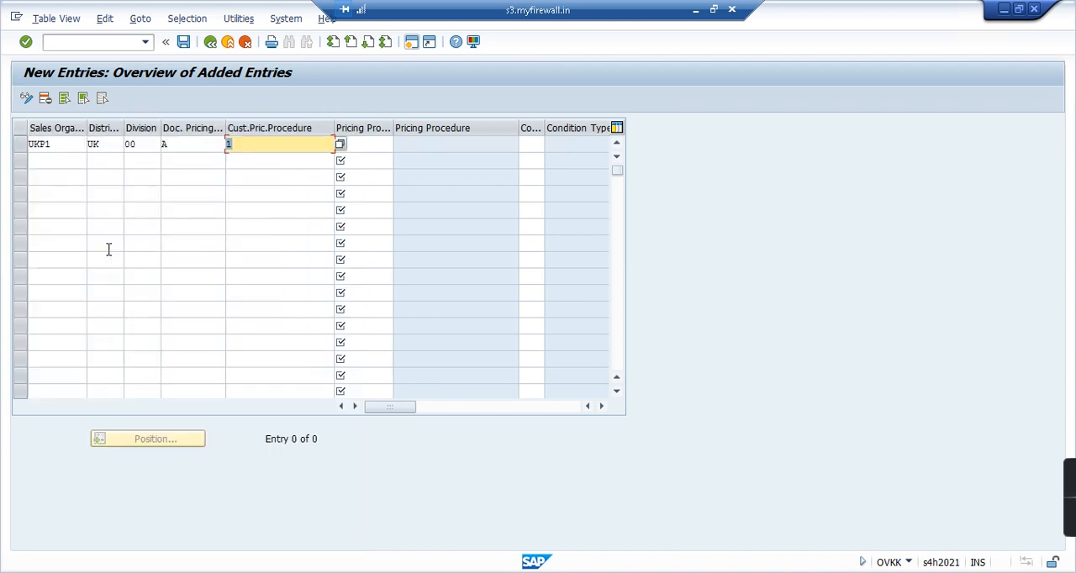
pyautogui.click(364, 144)
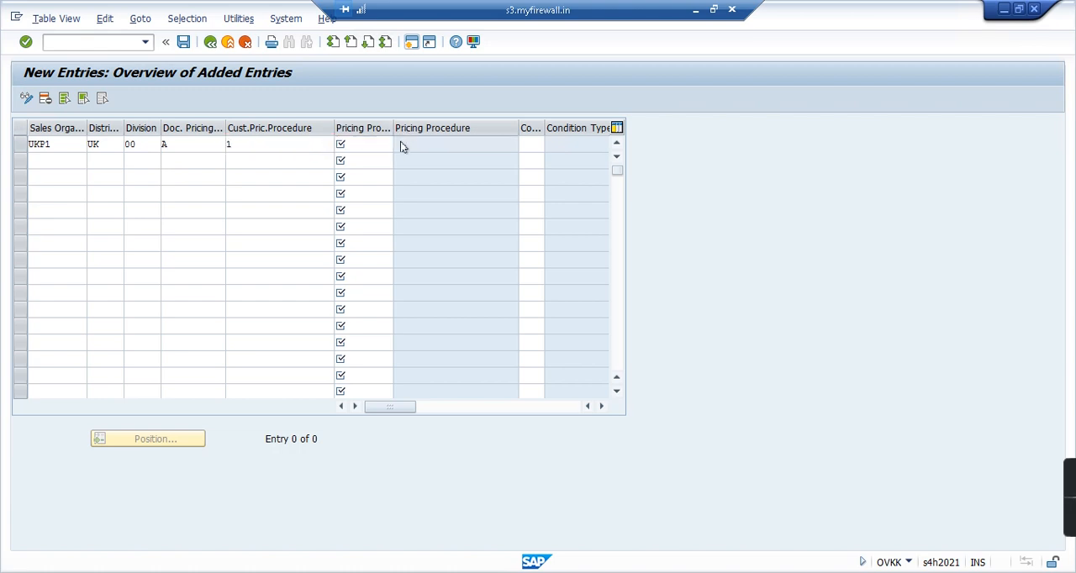
pyautogui.click(396, 144)
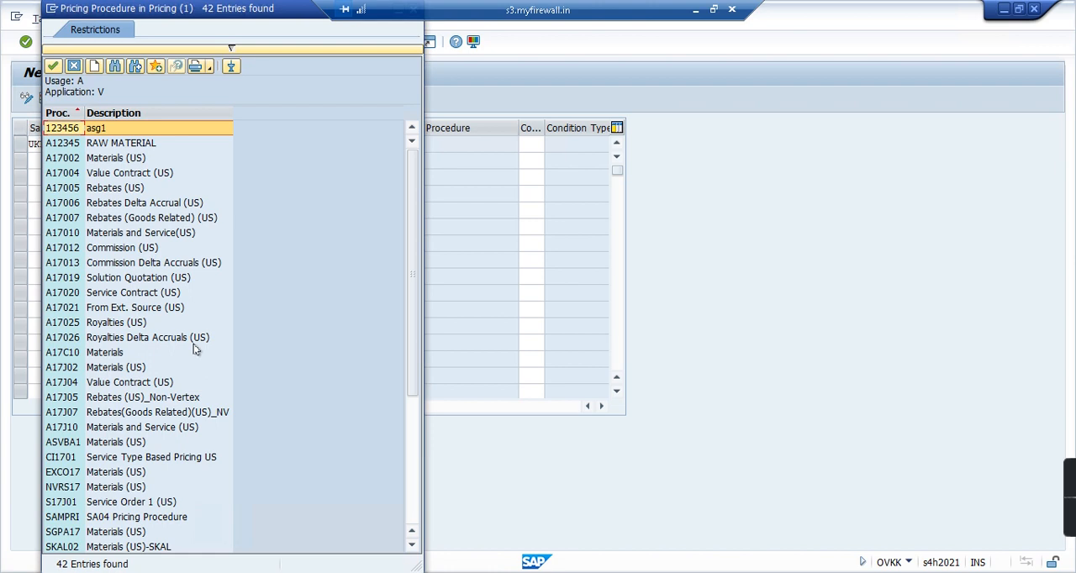
pyautogui.moveTo(92, 362)
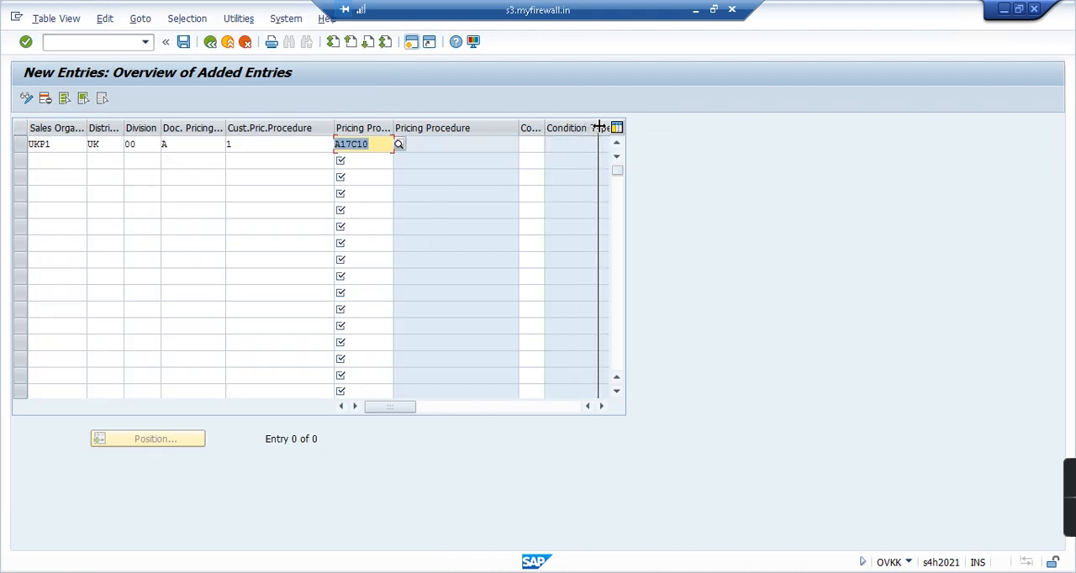
pyautogui.click(555, 142)
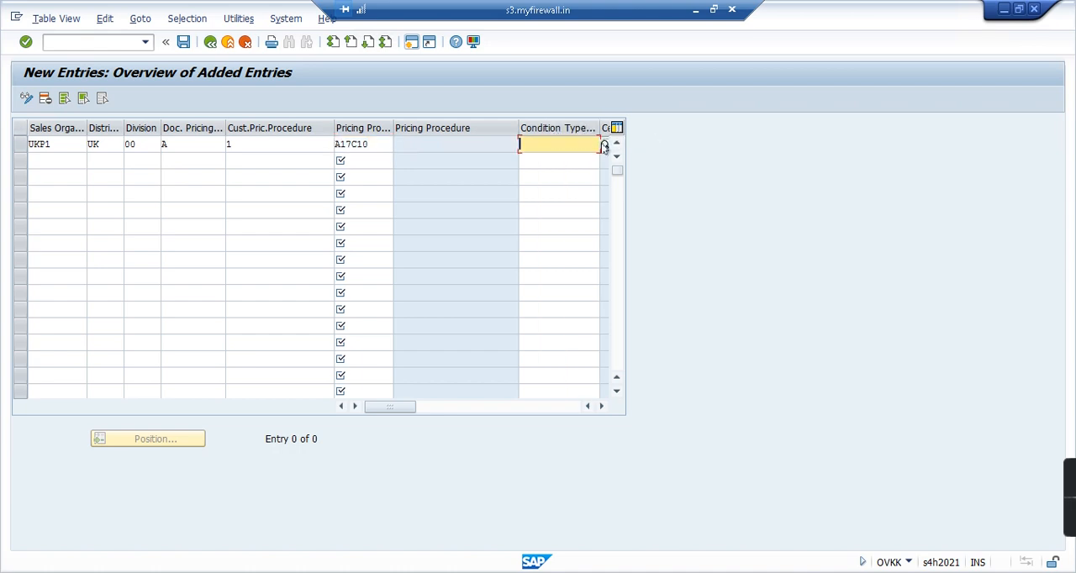
# Set the fast-entry condition type to PR00 from the value list
pyautogui.click(604, 144)
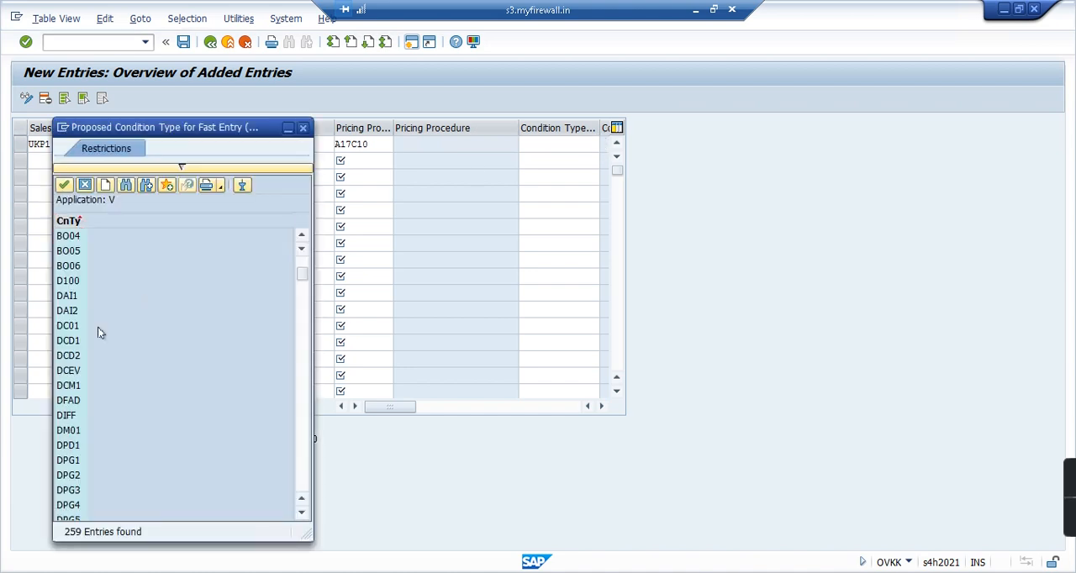
pyautogui.scroll(-3)
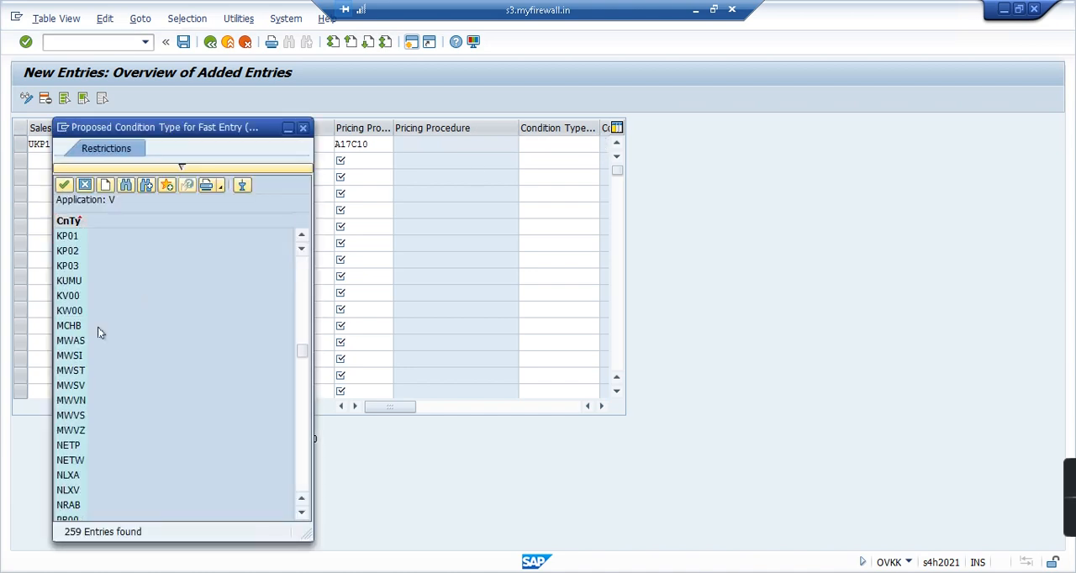
pyautogui.scroll(-3)
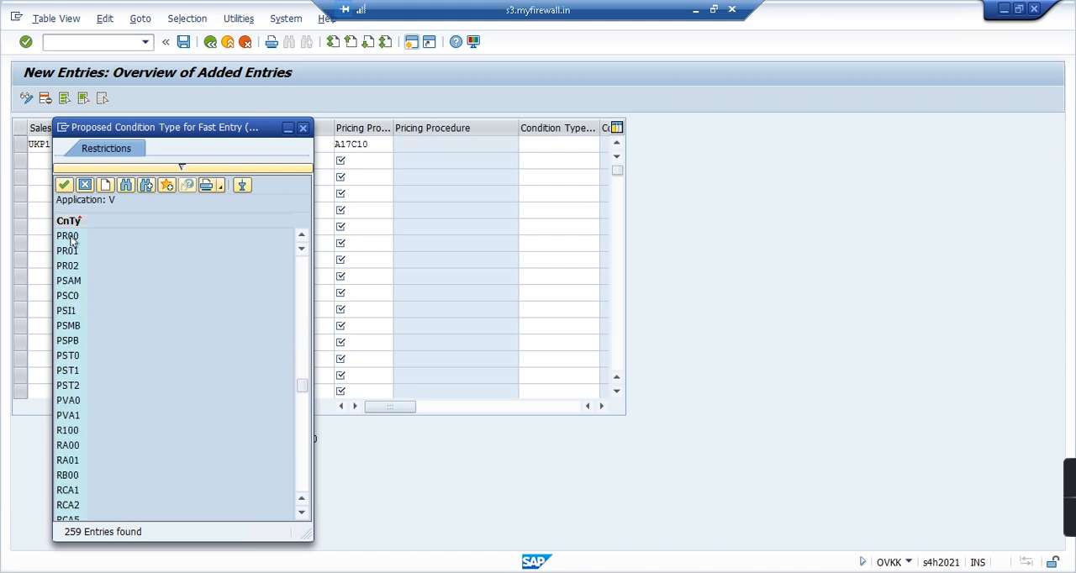
pyautogui.doubleClick(65, 235)
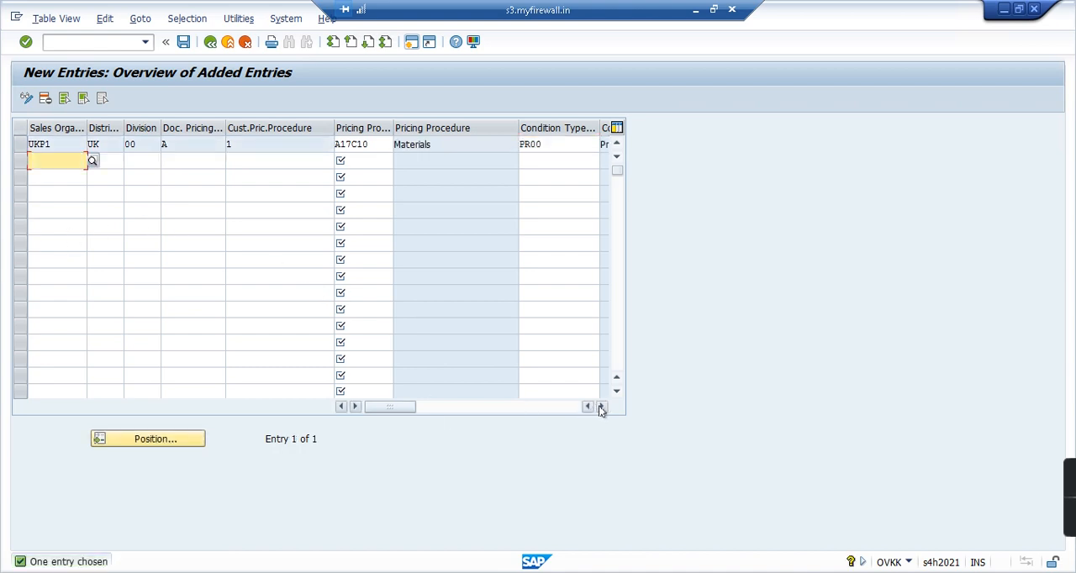
pyautogui.click(601, 406)
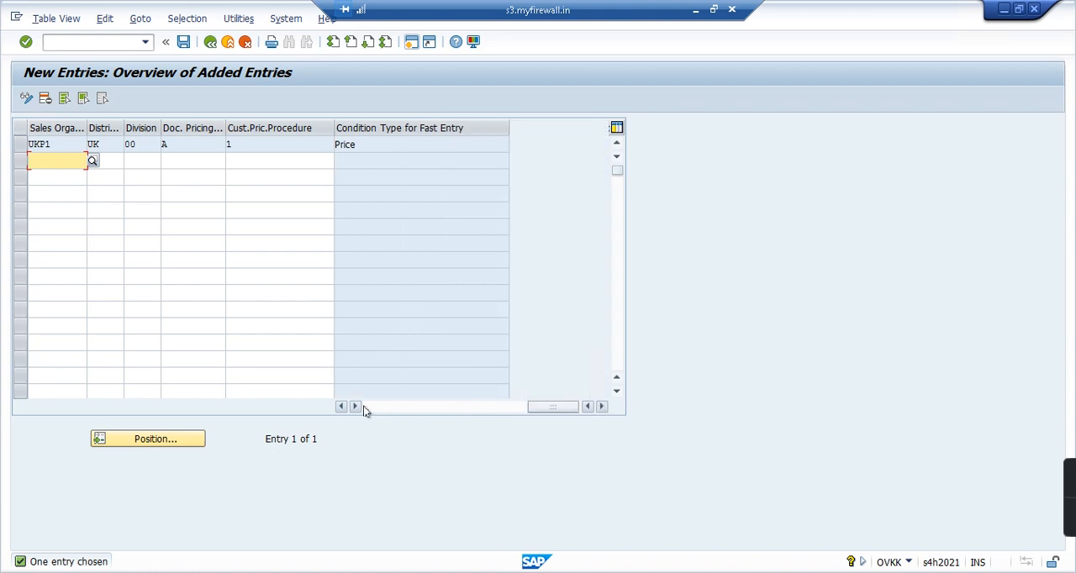
pyautogui.hscroll(3)
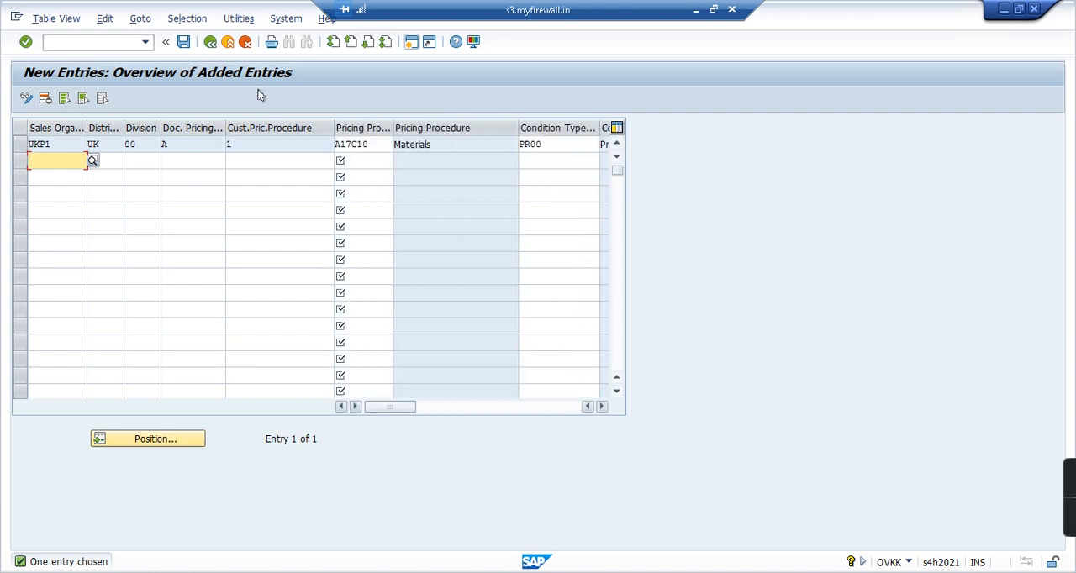
# Save the new entry under customizing request S4HK901394 and return to the Easy Access menu
pyautogui.click(185, 43)
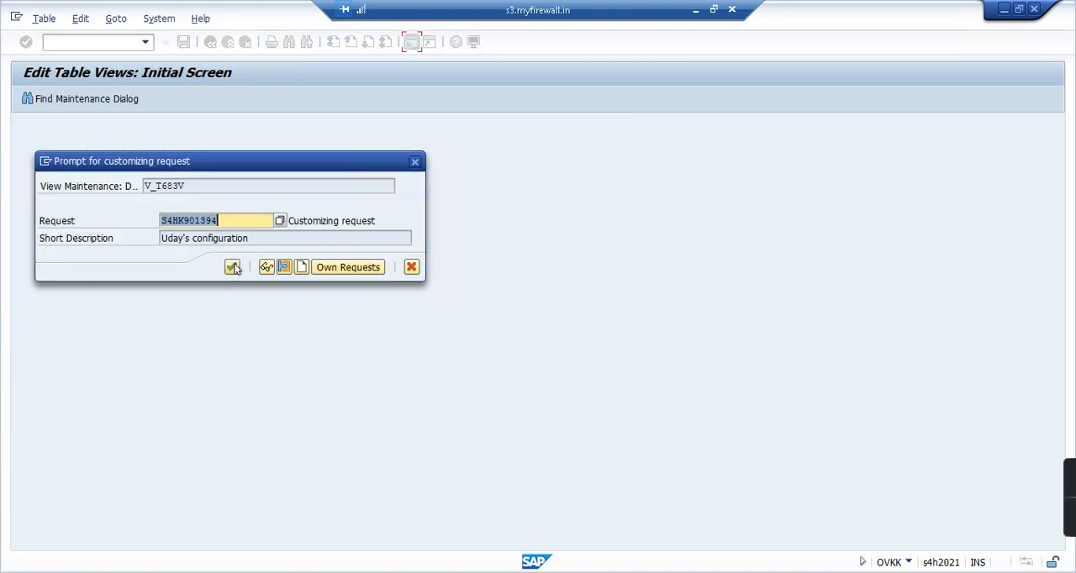
pyautogui.moveTo(233, 267)
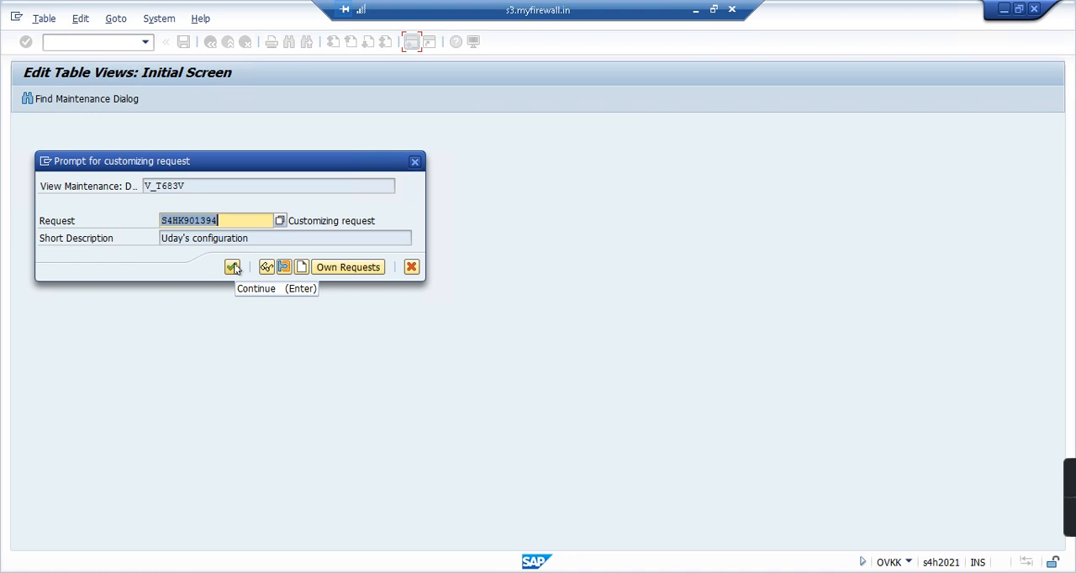
pyautogui.click(234, 268)
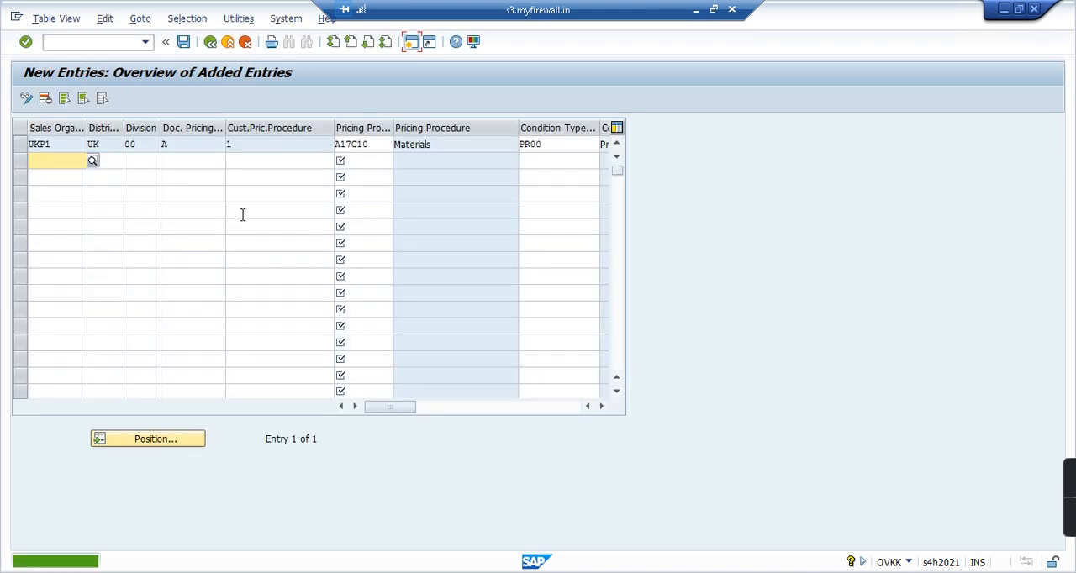
pyautogui.click(206, 42)
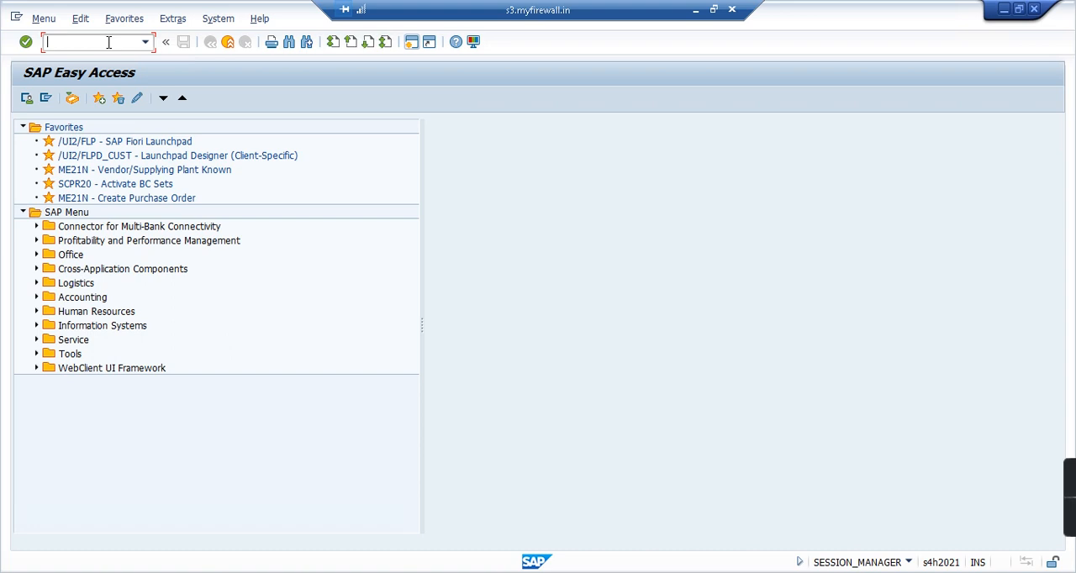
# Display business partner UKP1002 via transaction BP with its UKP1 / UK / 00 sales area data
pyautogui.write('bp')
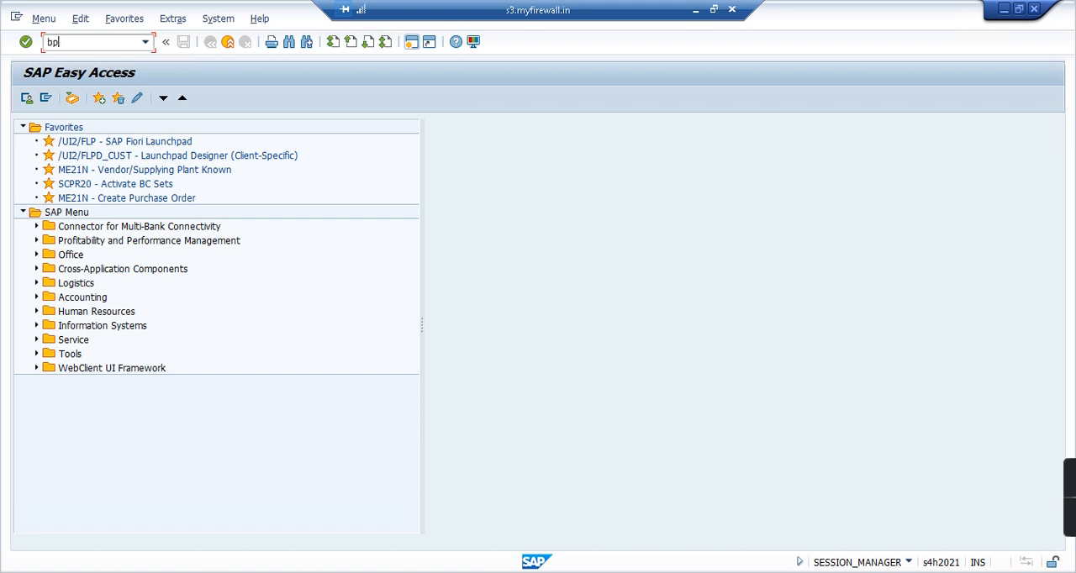
pyautogui.press('Enter')
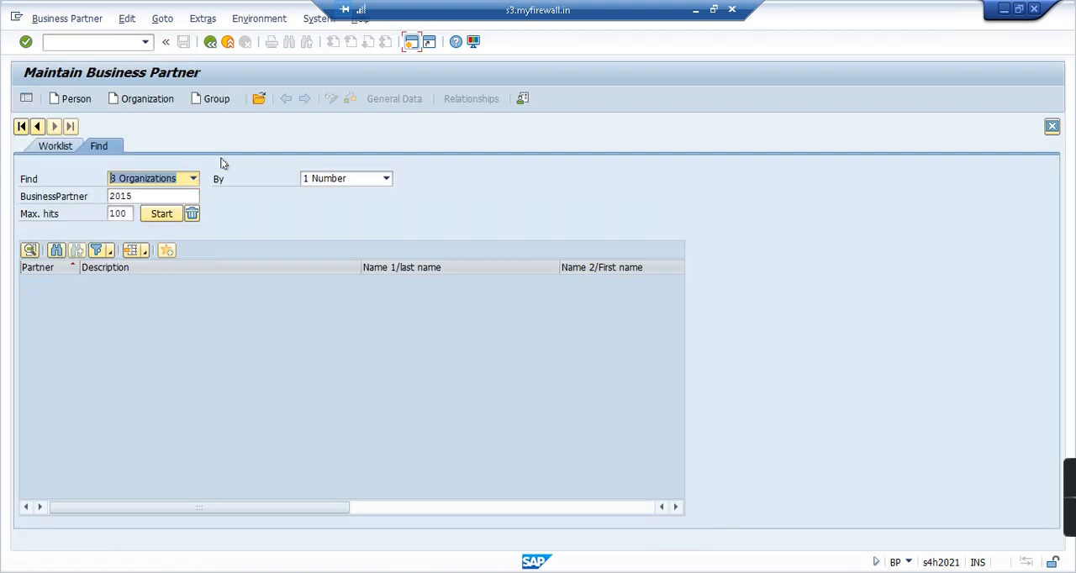
pyautogui.click(259, 99)
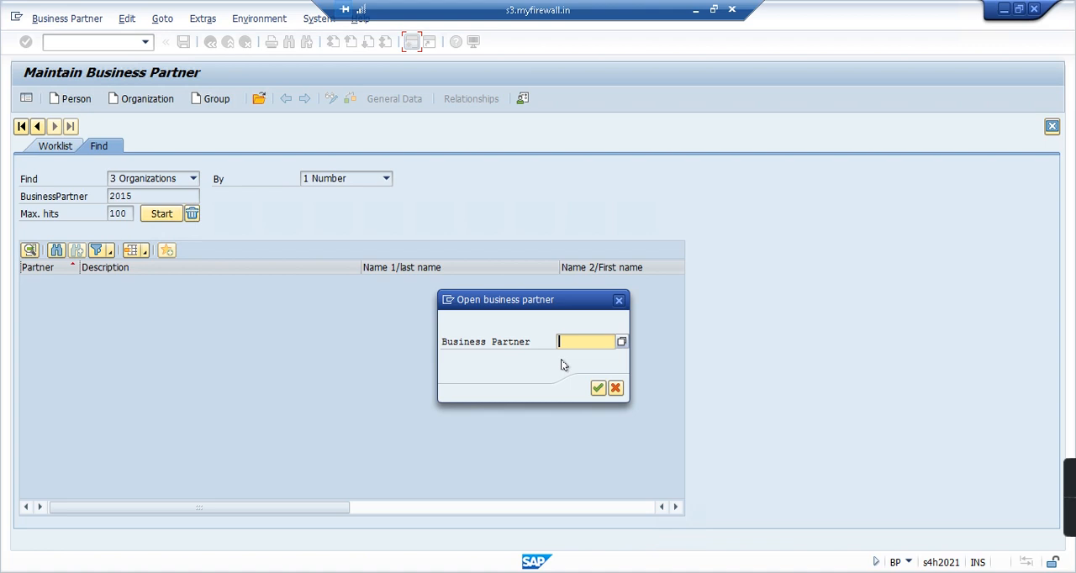
pyautogui.write('uk')
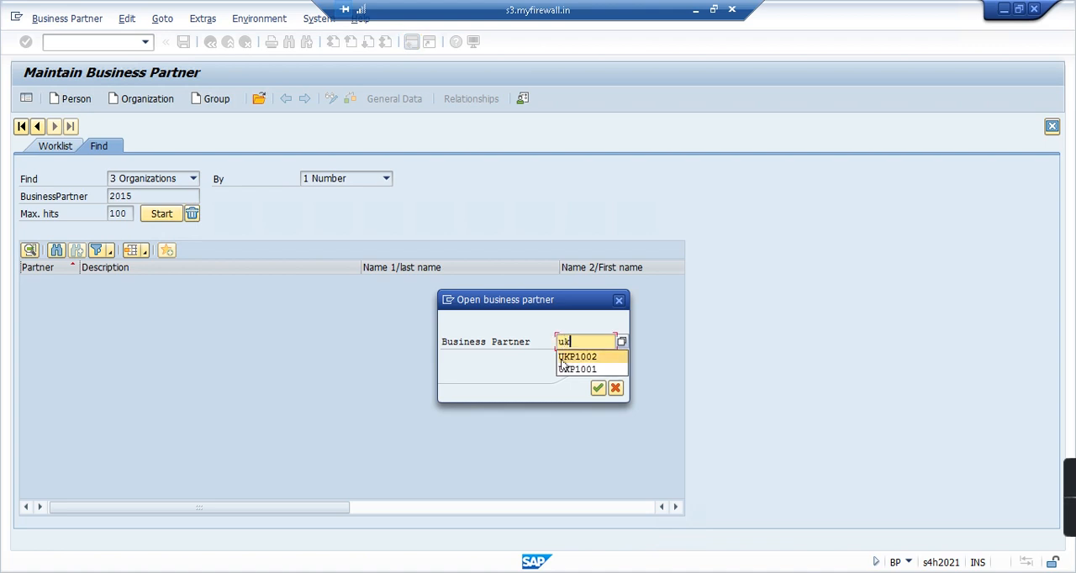
pyautogui.click(585, 357)
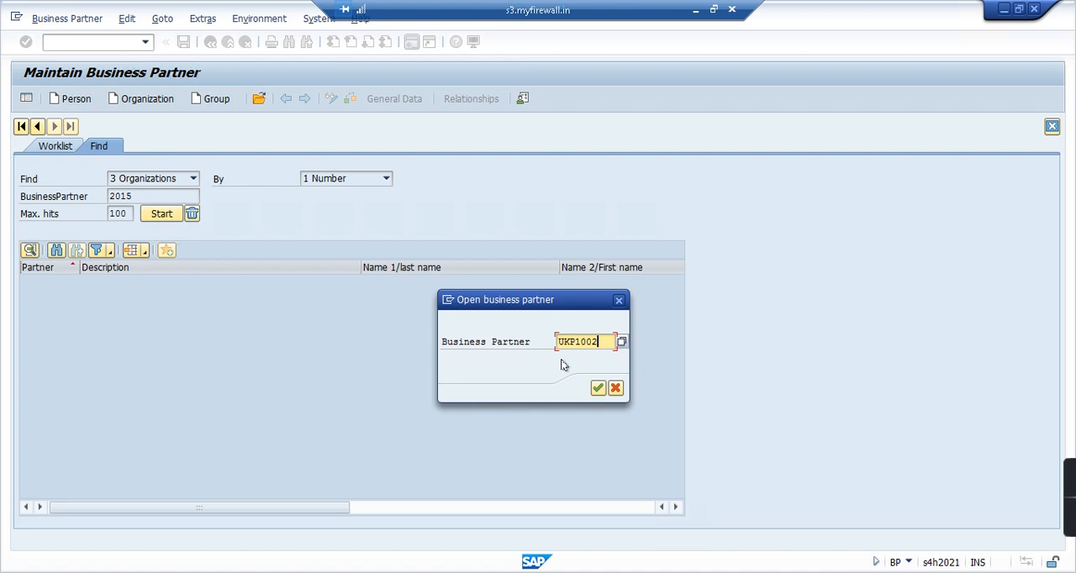
pyautogui.click(598, 388)
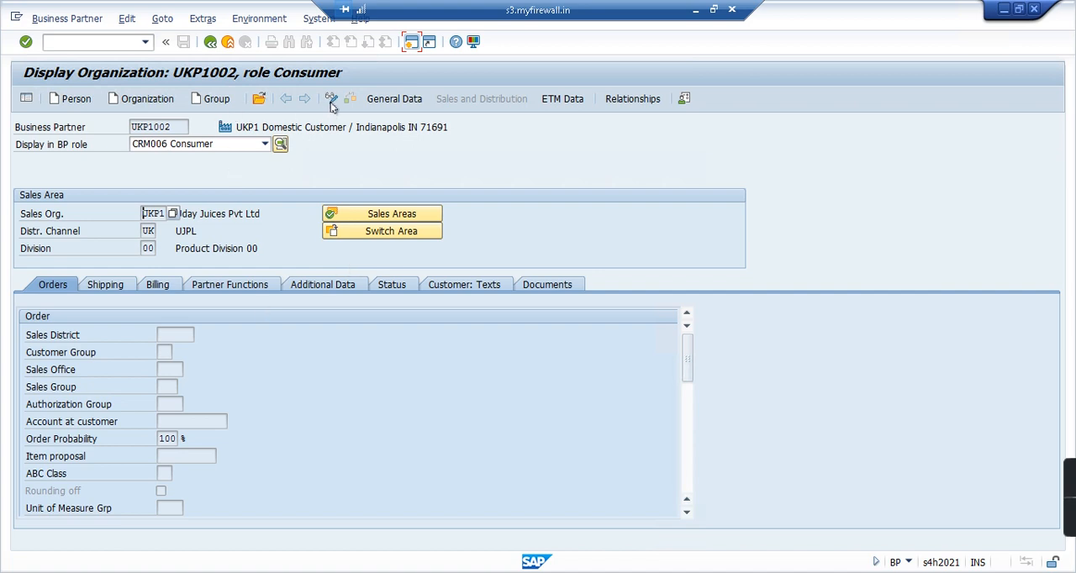
# Switch UKP1002 to change mode and reach Pricing/Statistics on the Orders tab, saving once
pyautogui.click(327, 99)
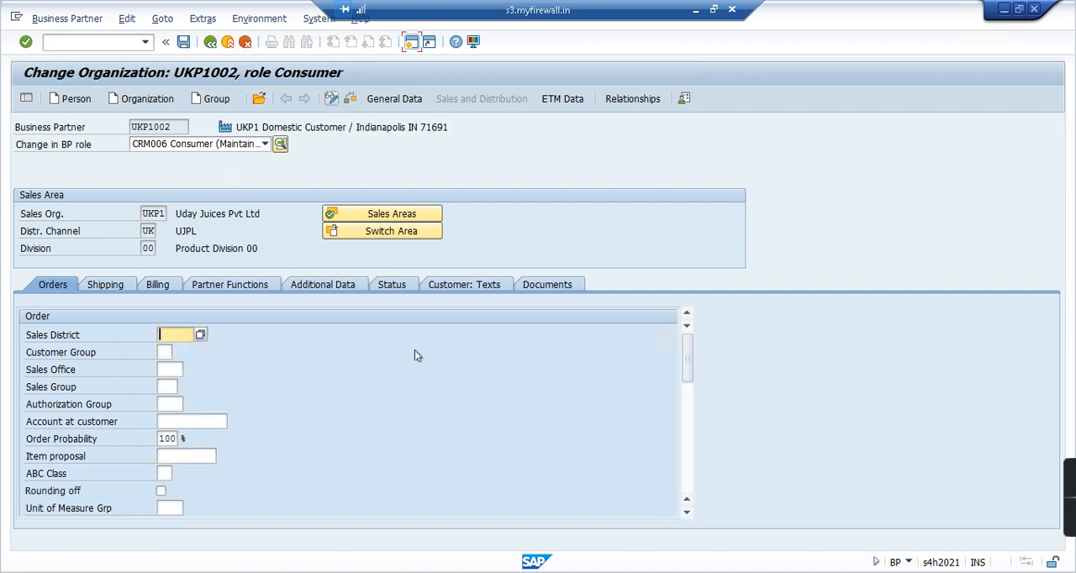
pyautogui.moveTo(708, 317)
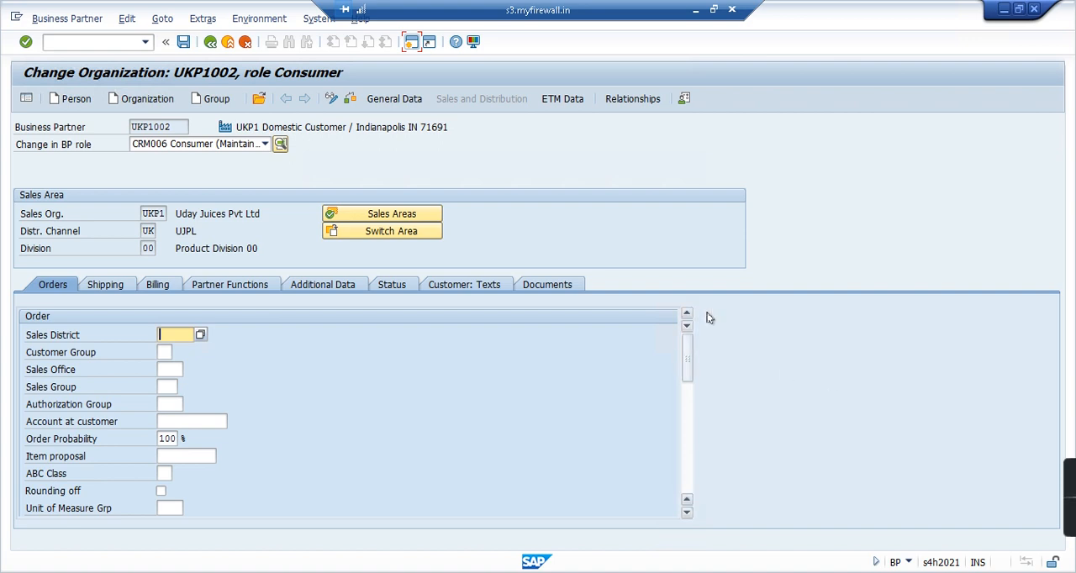
pyautogui.scroll(-3)
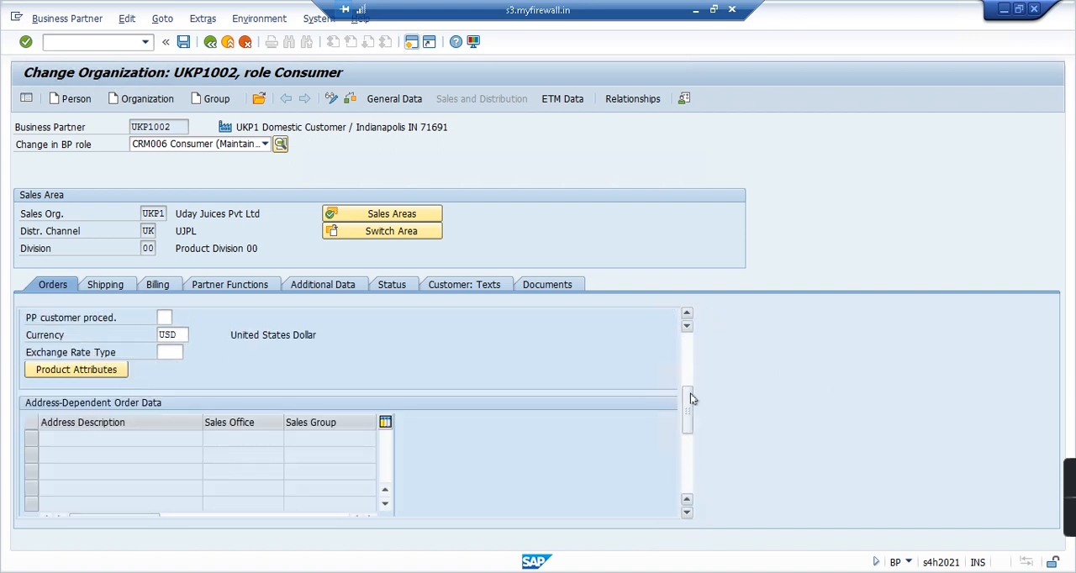
pyautogui.scroll(-3)
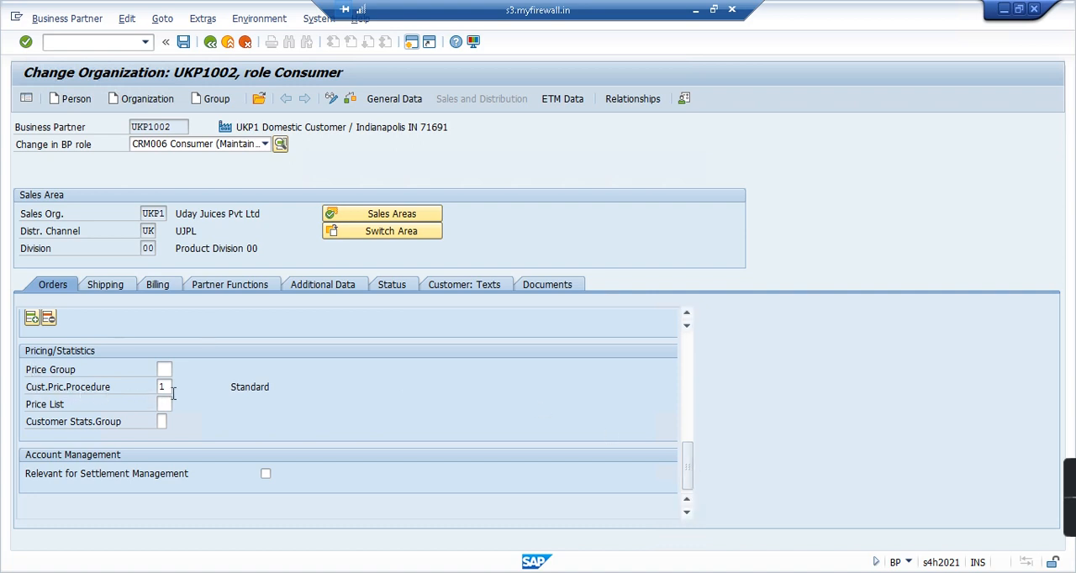
pyautogui.click(162, 387)
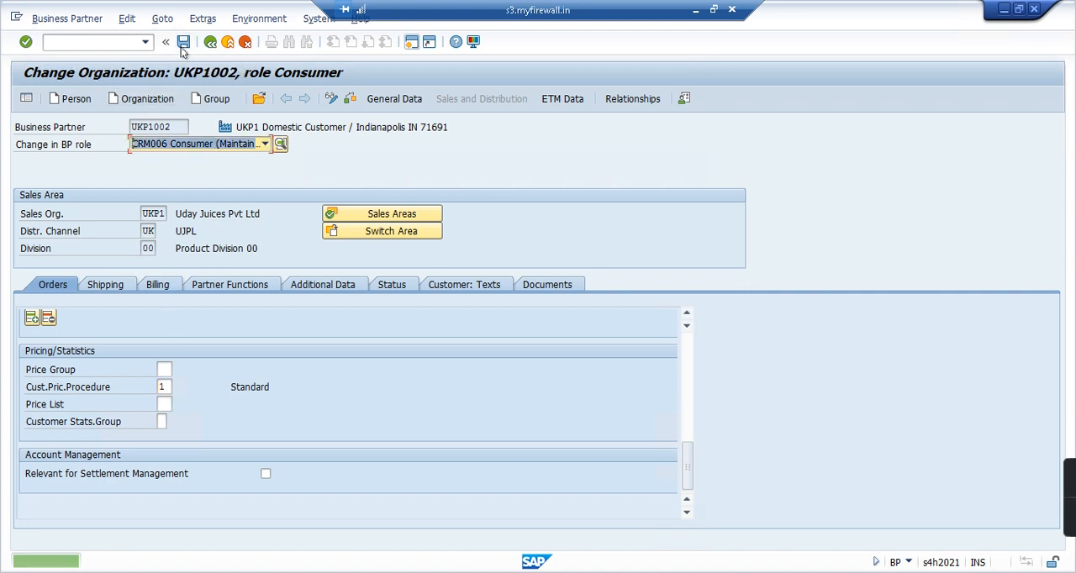
pyautogui.click(187, 42)
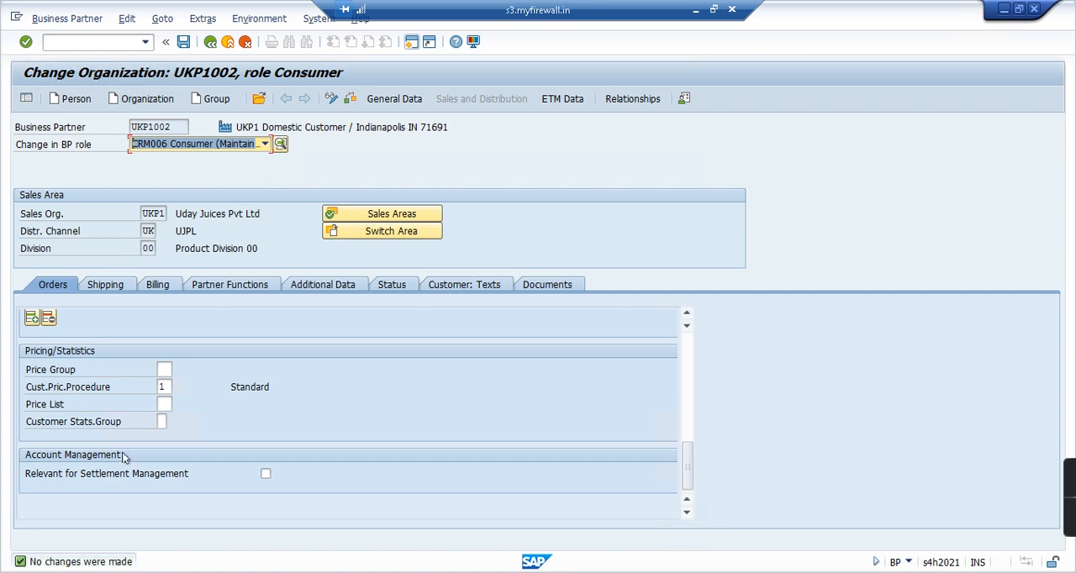
pyautogui.moveTo(140, 477)
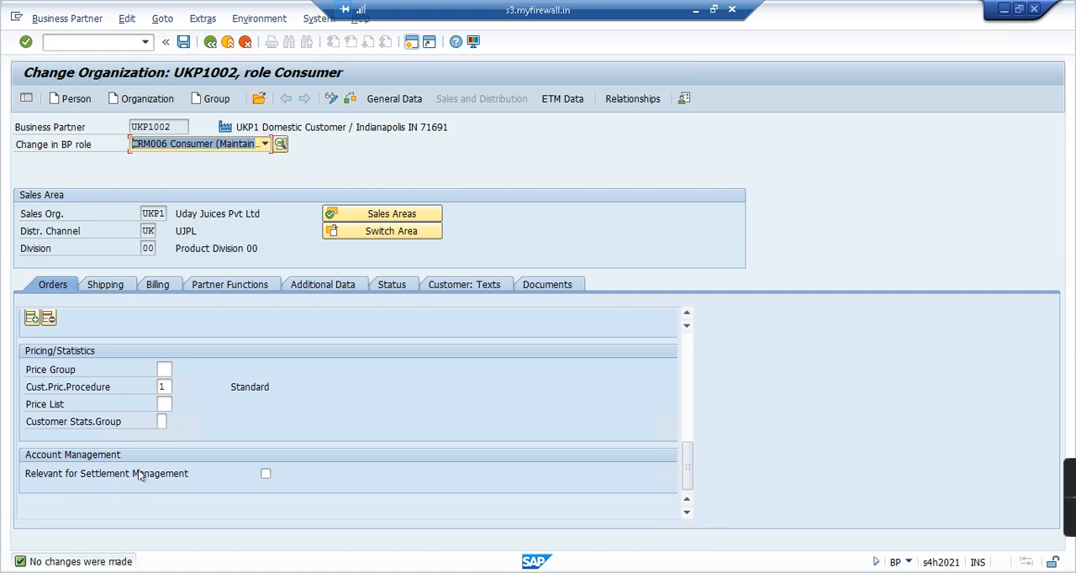
pyautogui.click(162, 387)
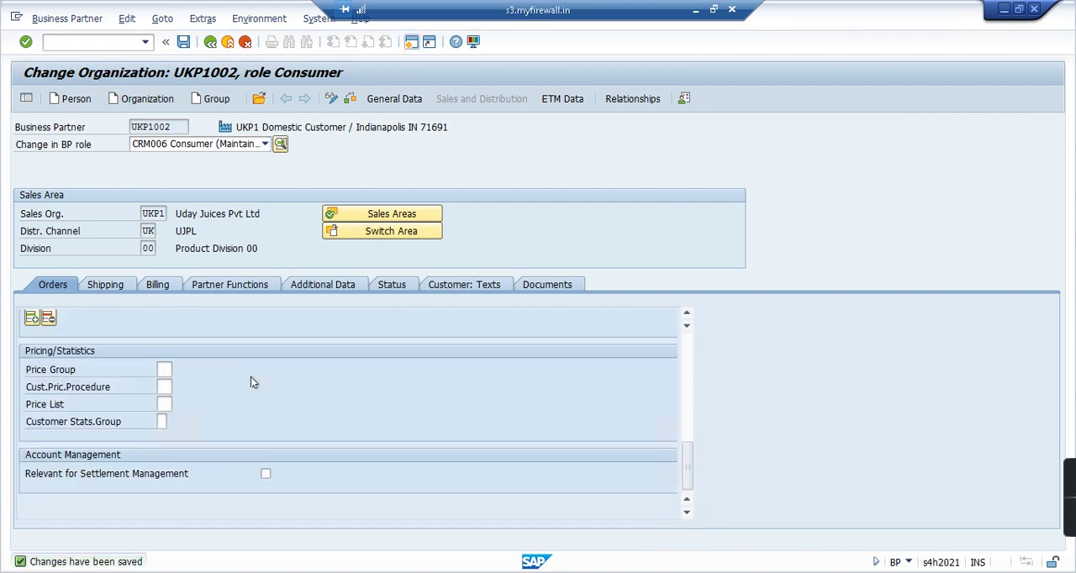
pyautogui.moveTo(199, 393)
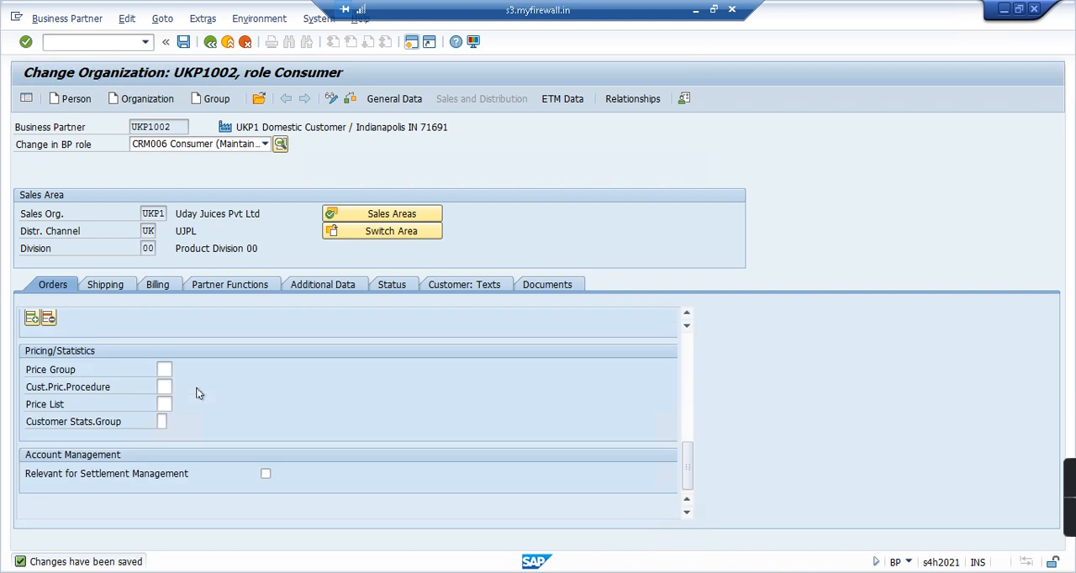
# Set customer pricing procedure 1, save, and return to the Easy Access menu
pyautogui.click(163, 387)
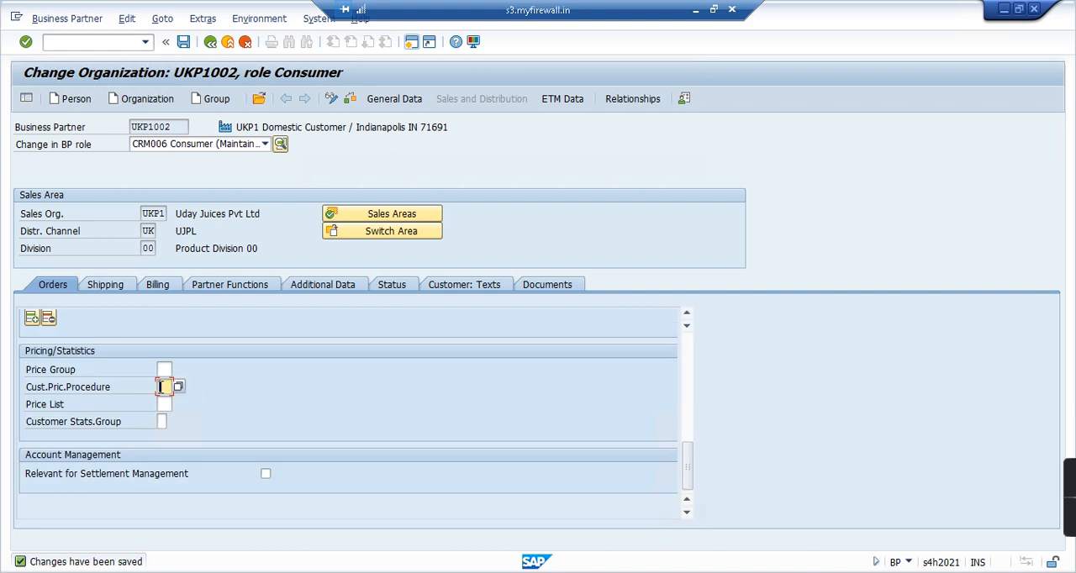
pyautogui.write('1')
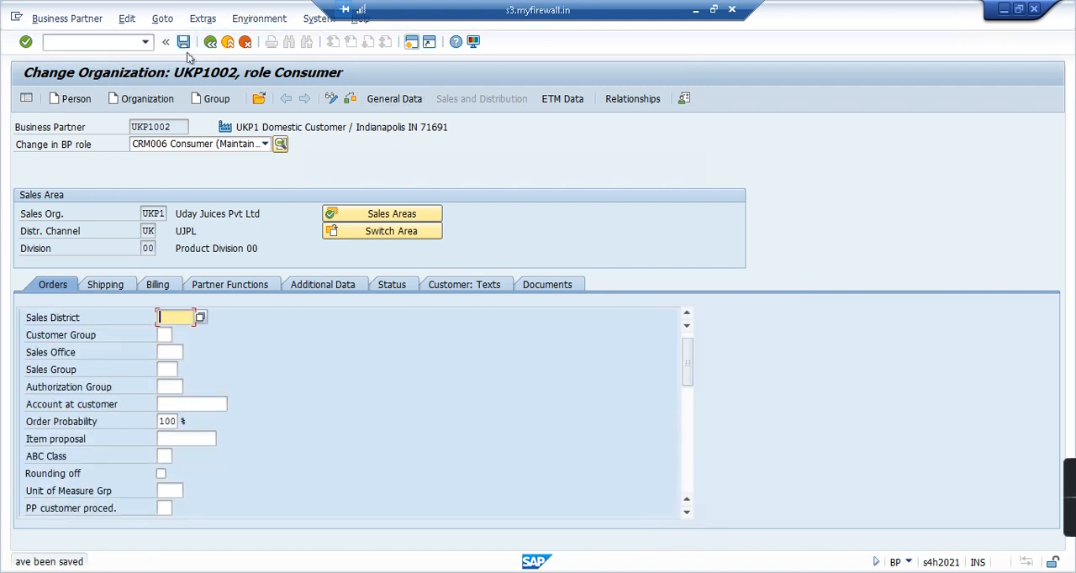
pyautogui.click(181, 42)
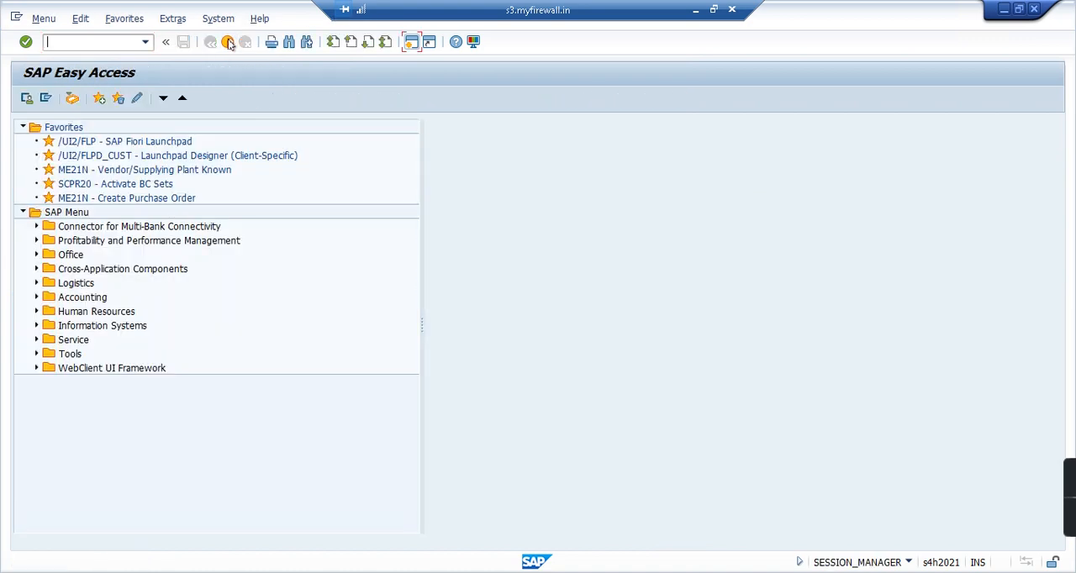
# Start a VA01 standard order with sold-to party UKP1002 and load its customer data
pyautogui.write('va')
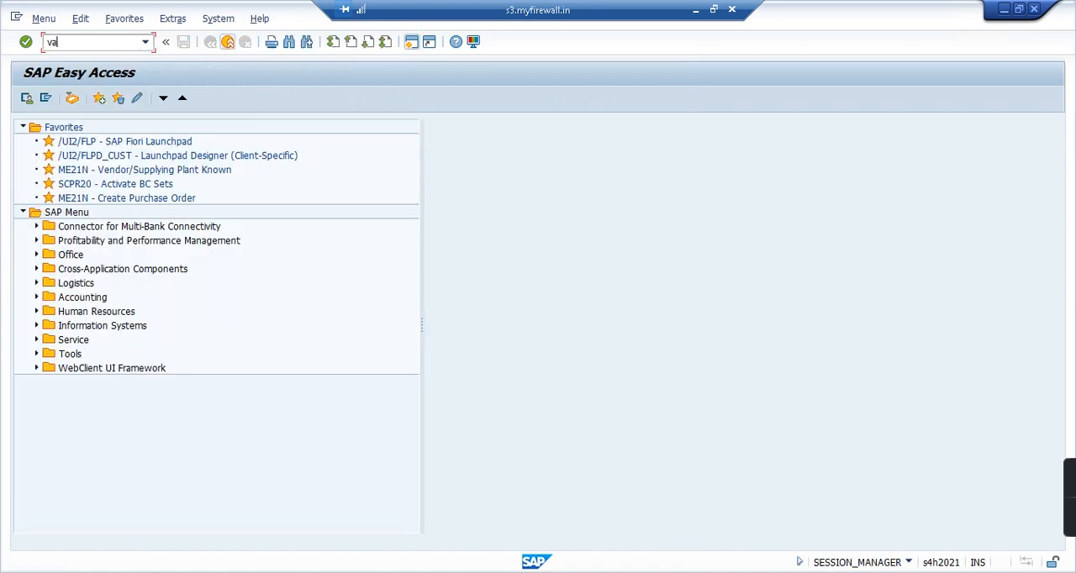
pyautogui.press('Enter')
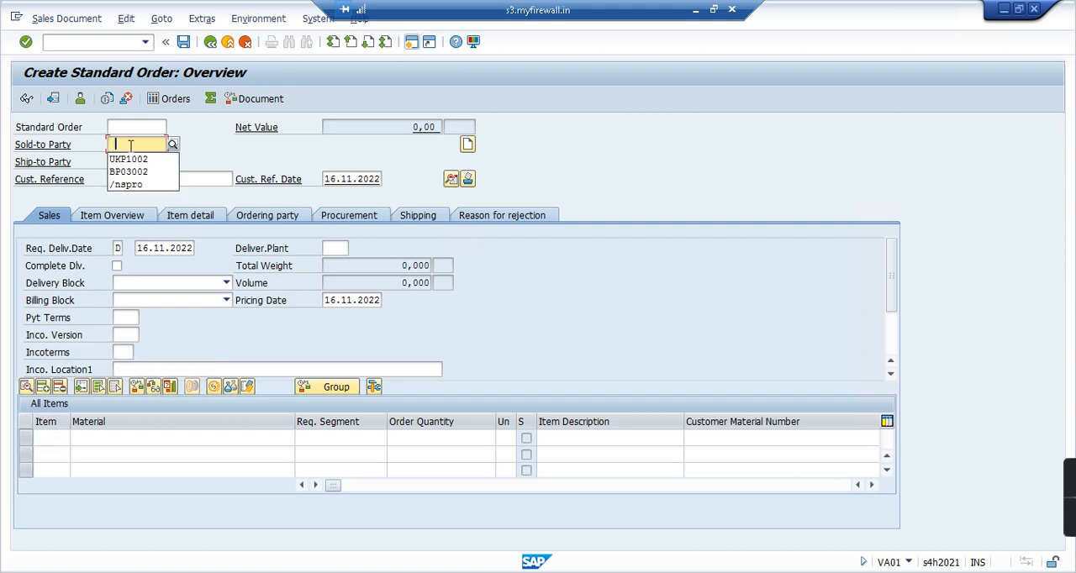
pyautogui.click(128, 159)
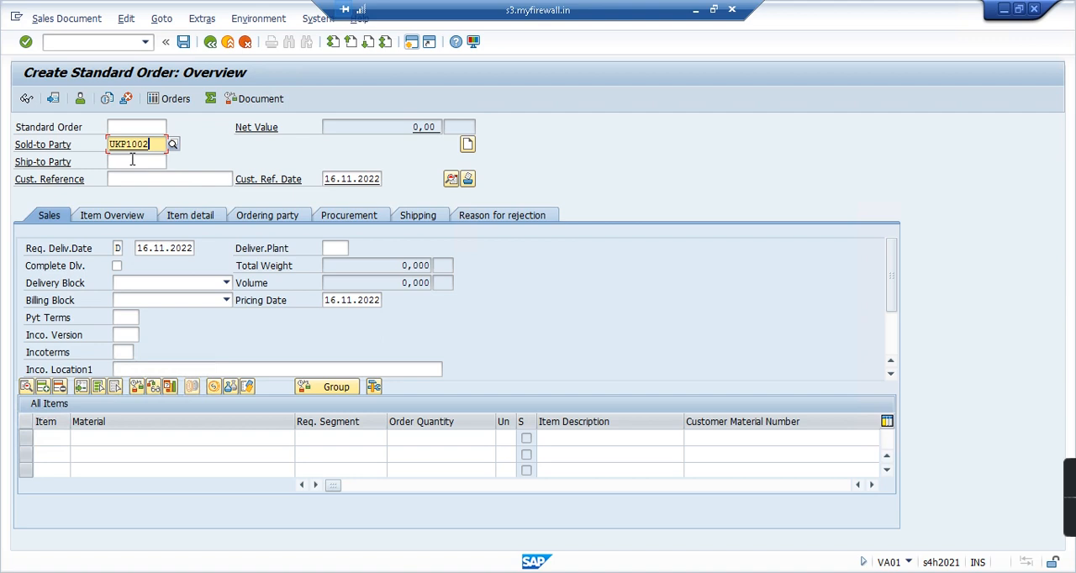
pyautogui.press('Enter')
pyautogui.write('123')
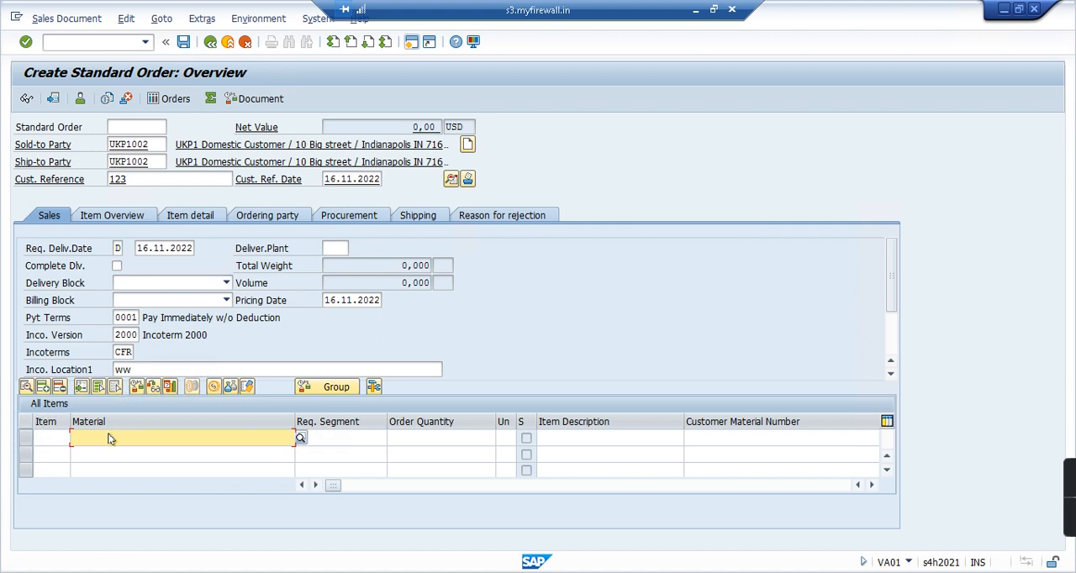
# Add item 10: material UKP1_FG03_STR60, quantity 10, accepting the availability screen
pyautogui.write('UKP1_FG3_STR60')
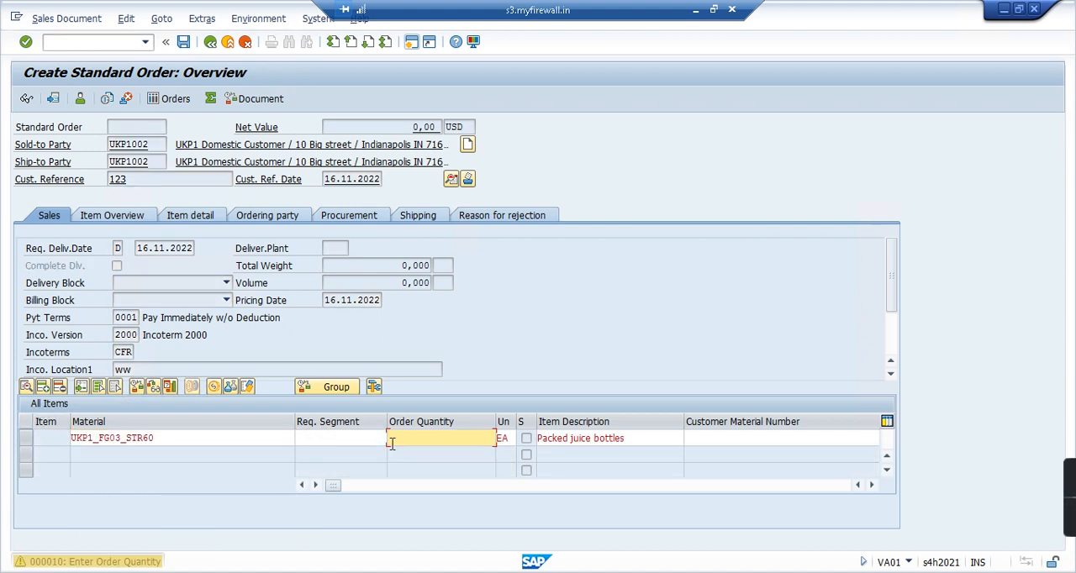
pyautogui.write('10')
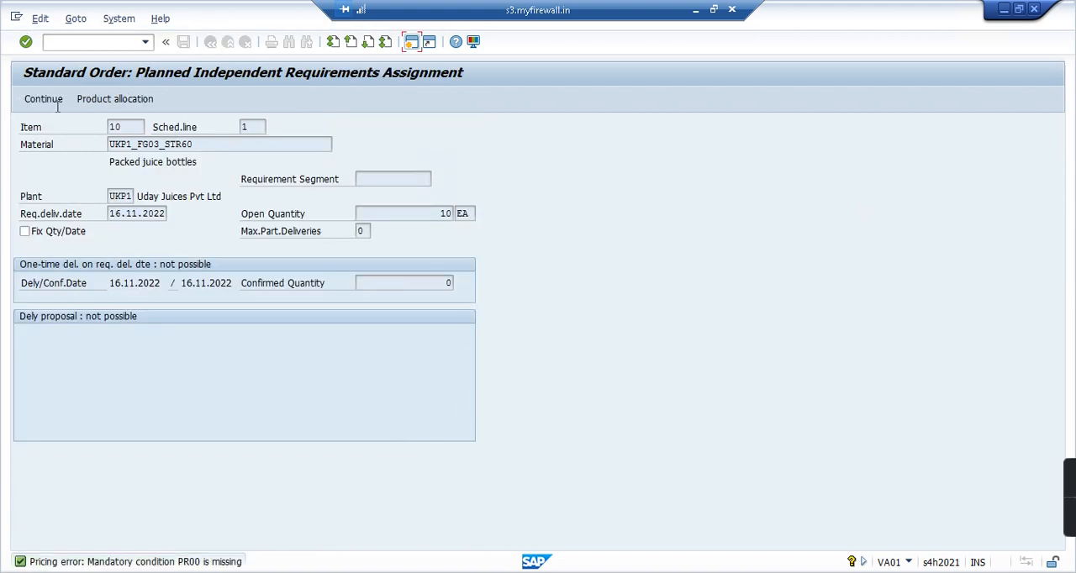
pyautogui.click(42, 99)
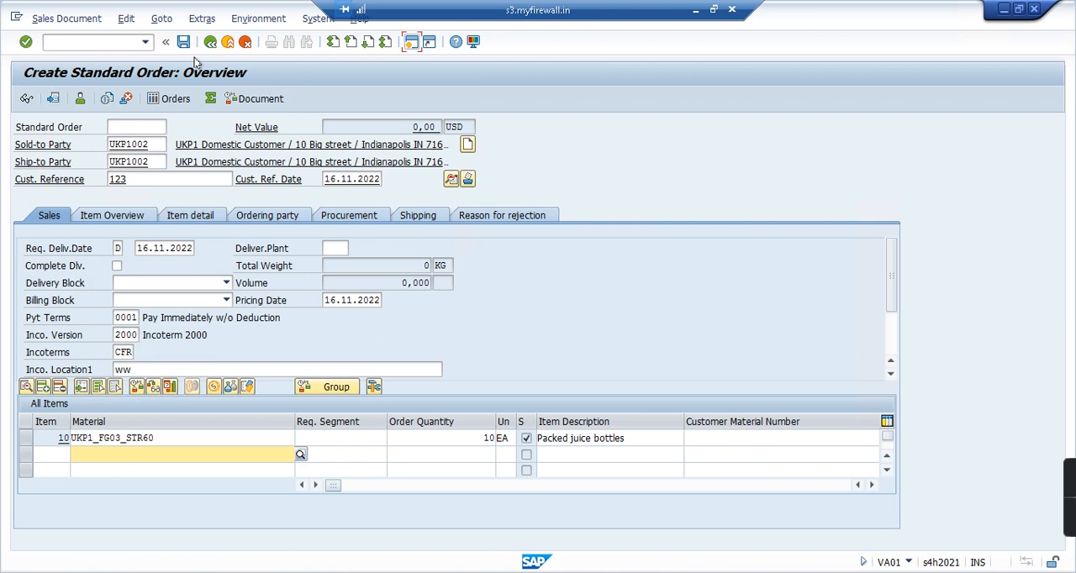
pyautogui.moveTo(186, 44)
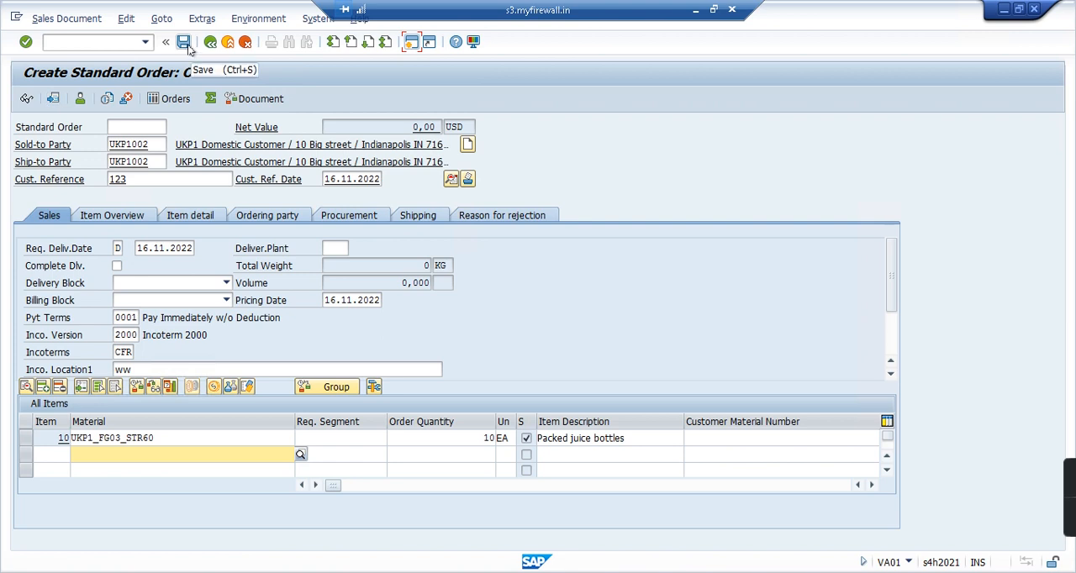